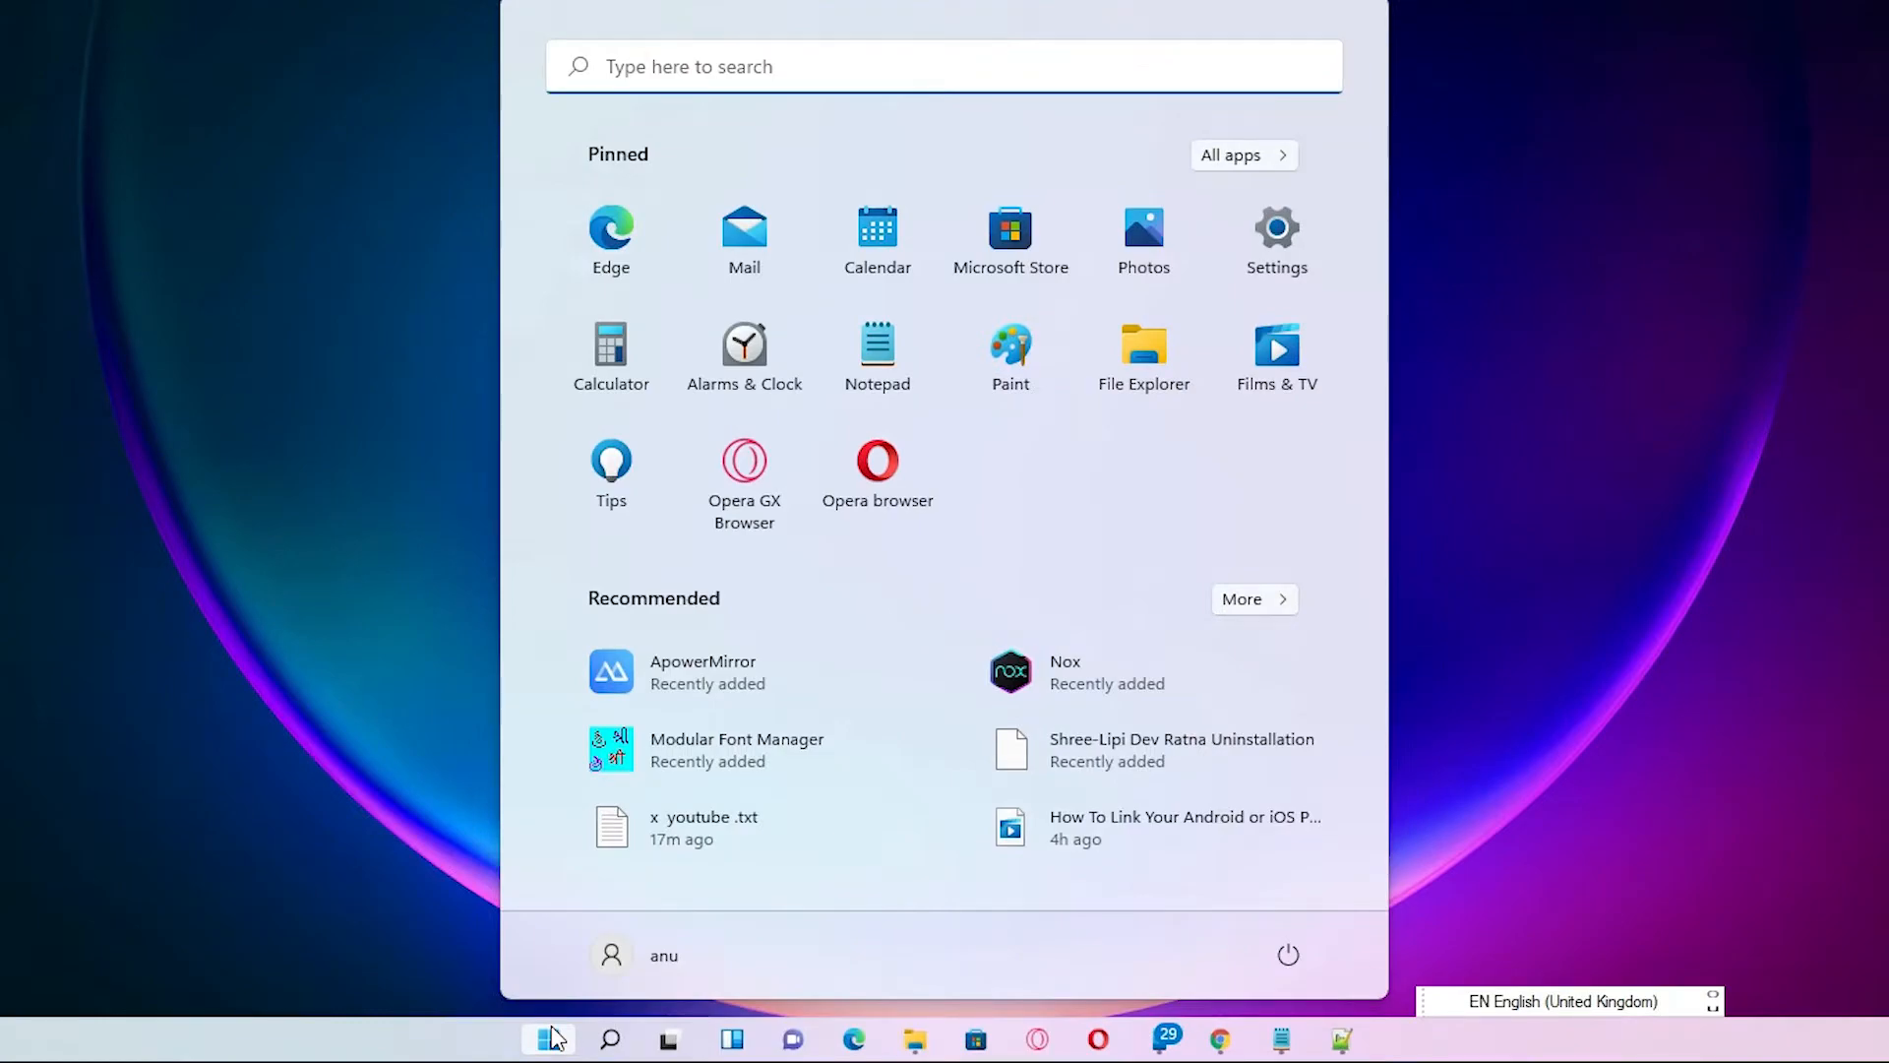
# Launch the Settings app from a Start menu search for 'se'.
pyautogui.write('se')
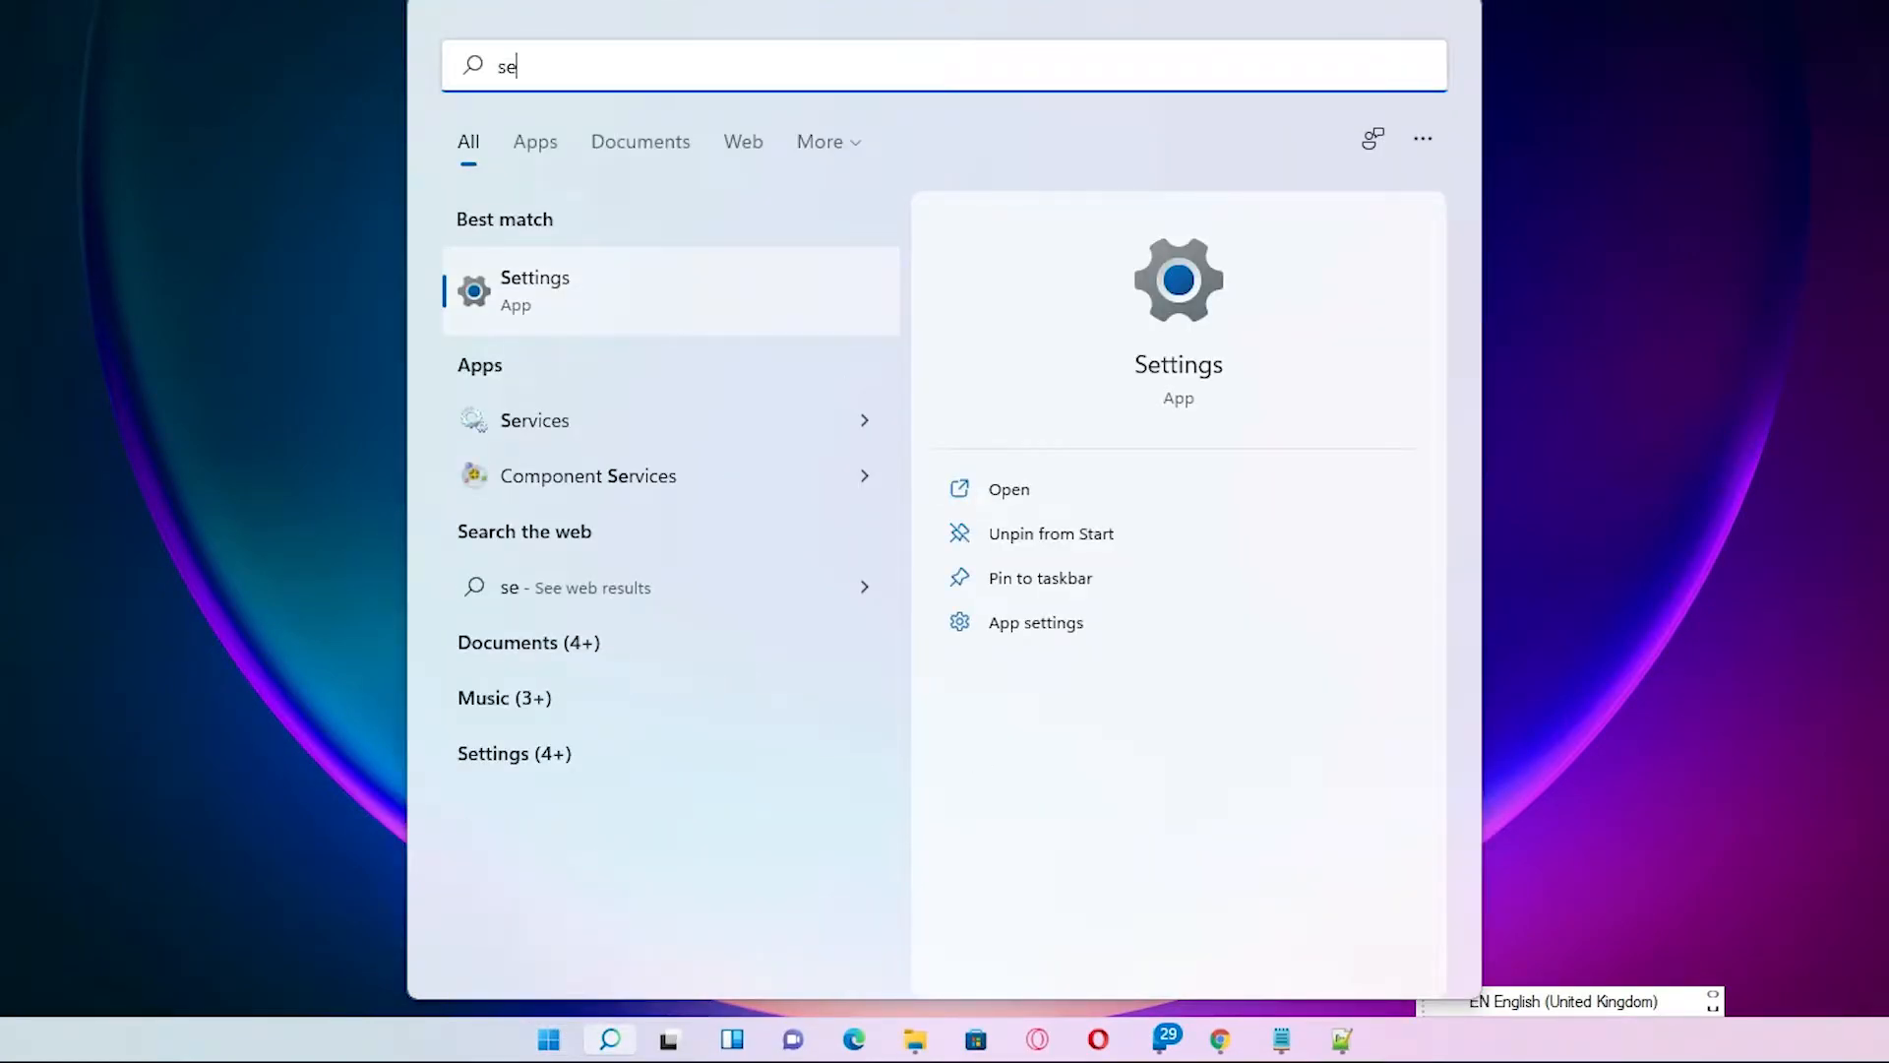
pyautogui.click(1008, 488)
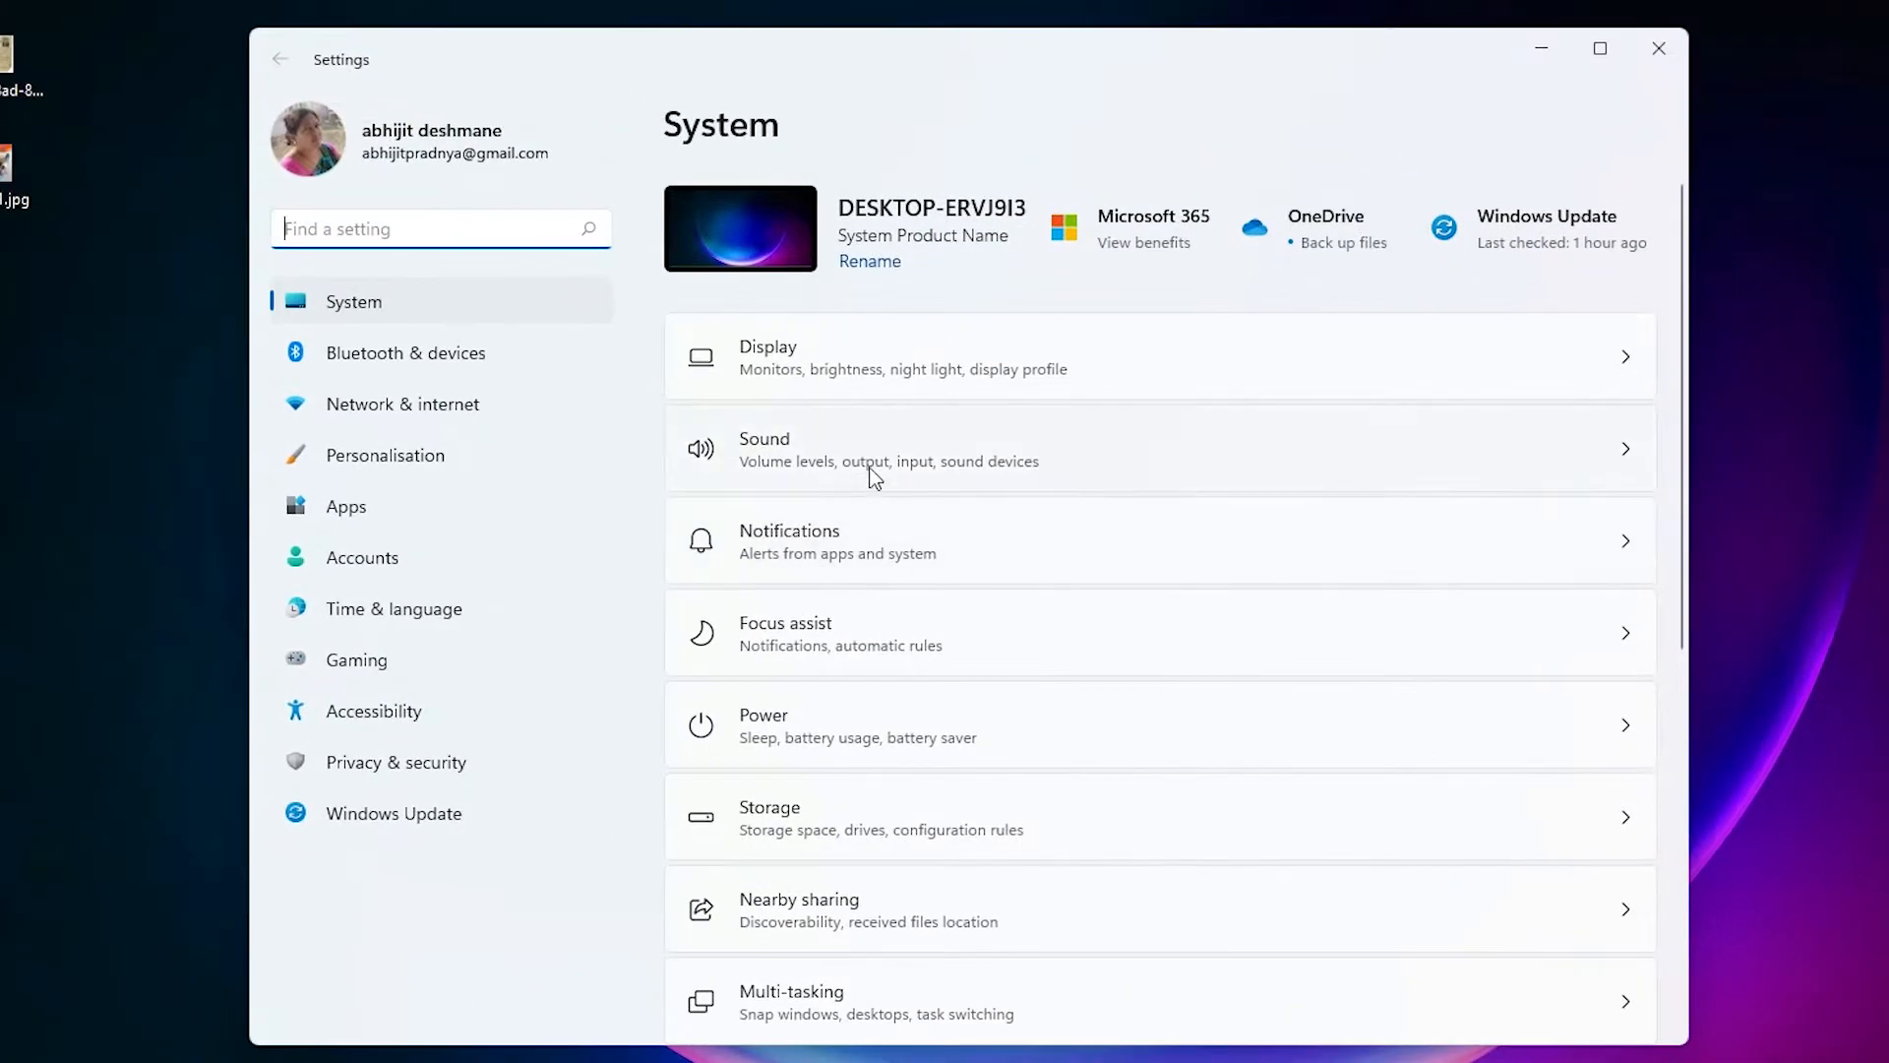
pyautogui.moveTo(403, 403)
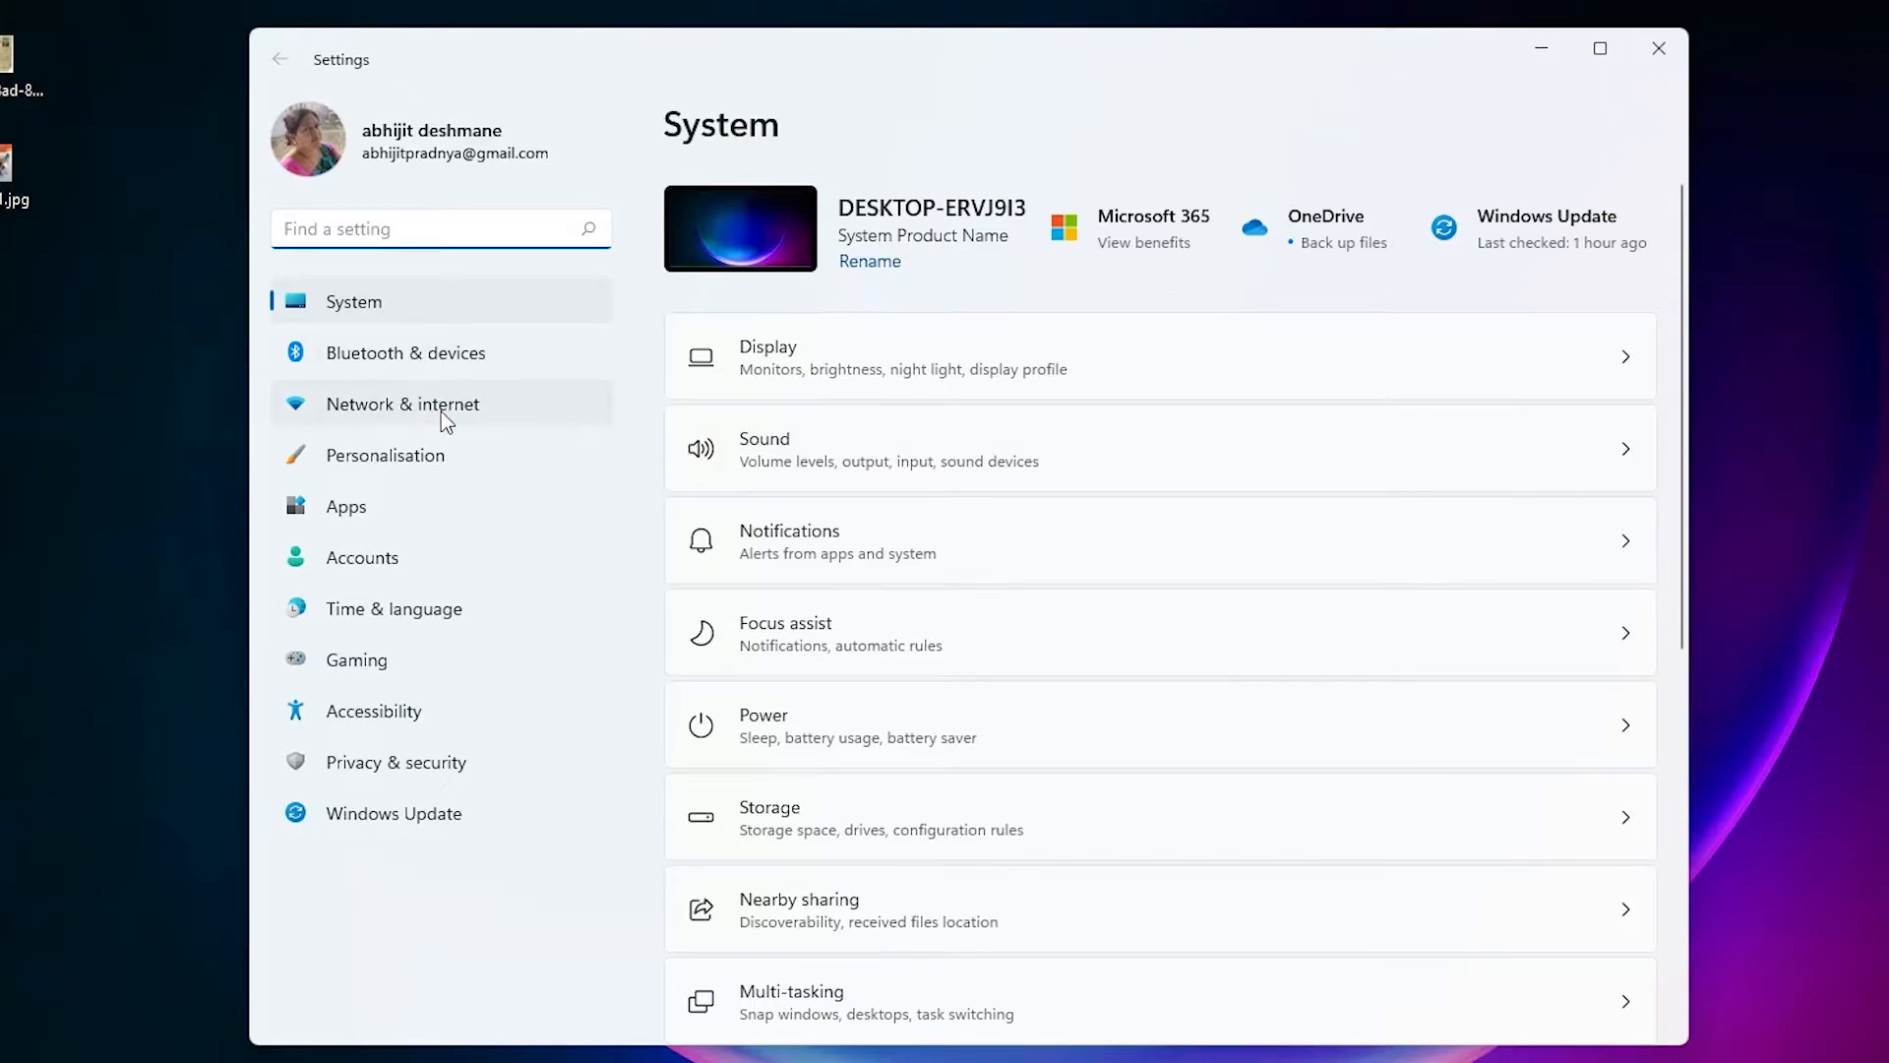
pyautogui.moveTo(380, 419)
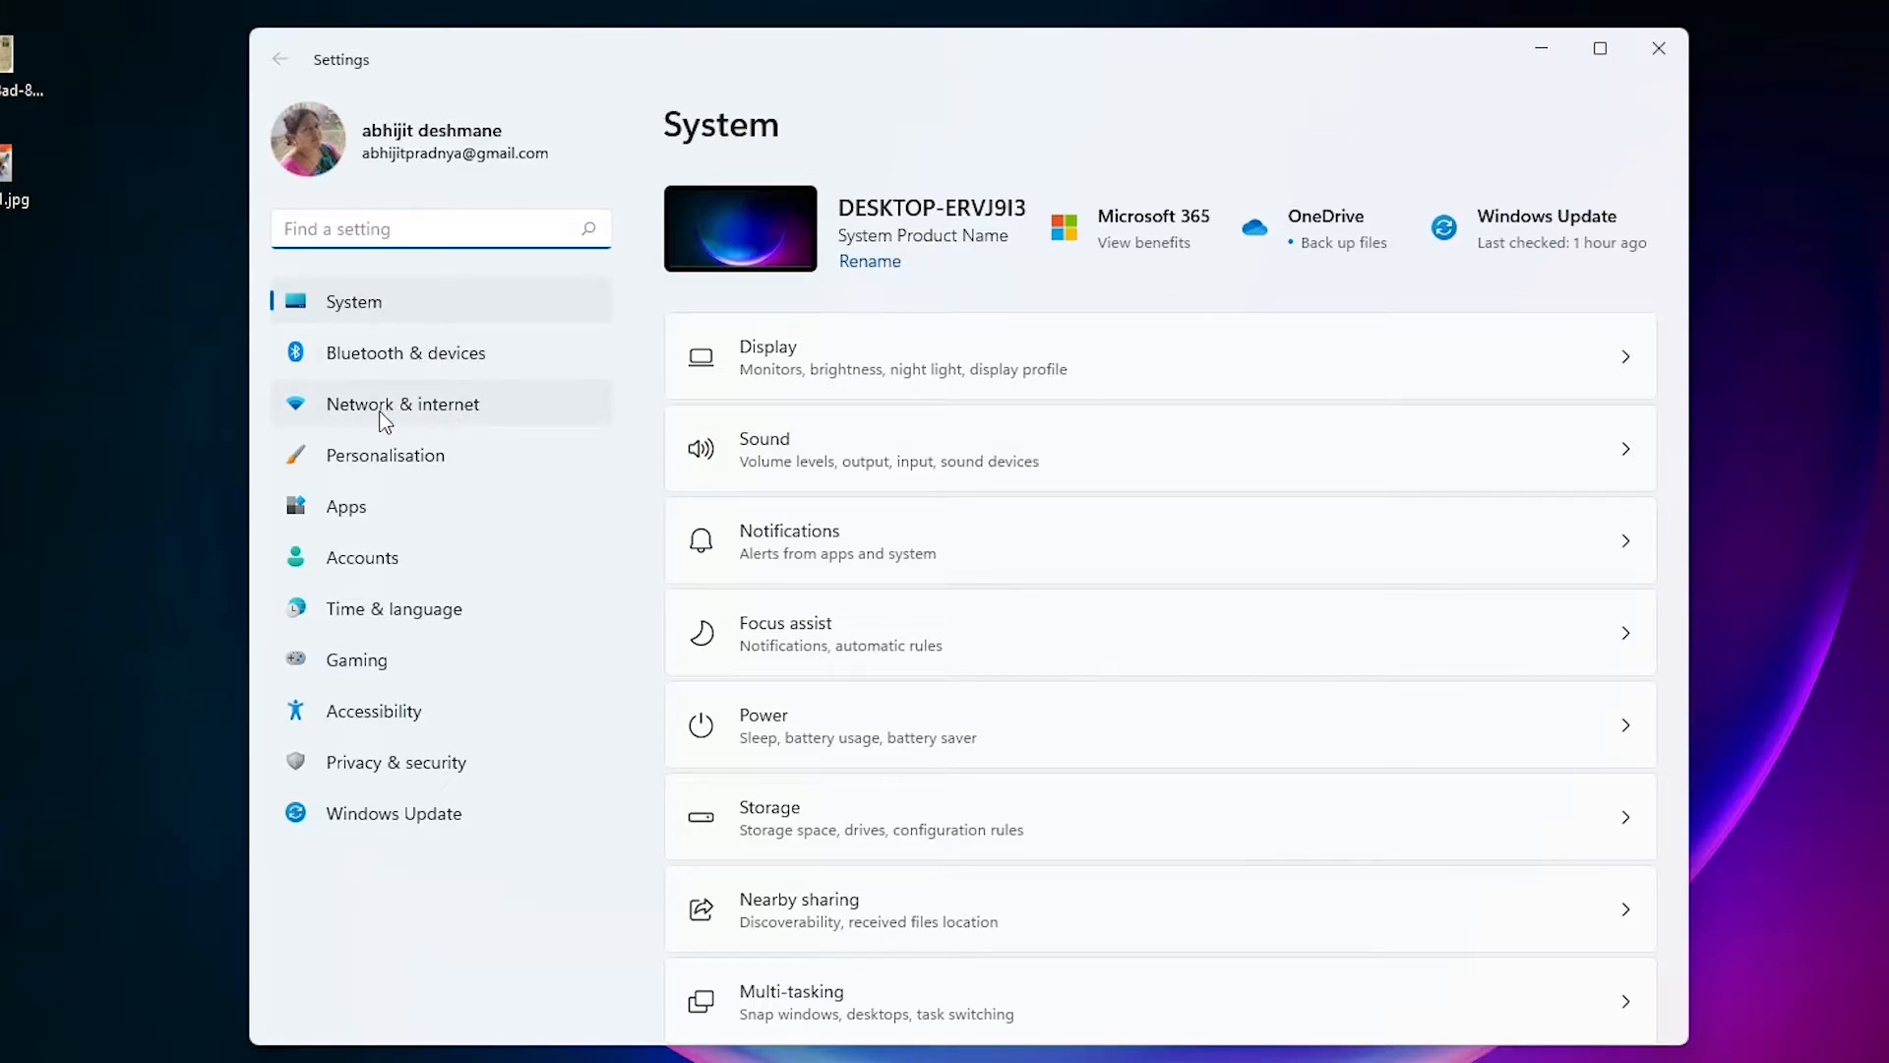
# Show the Network & internet page with the connected WiFi status.
pyautogui.click(403, 404)
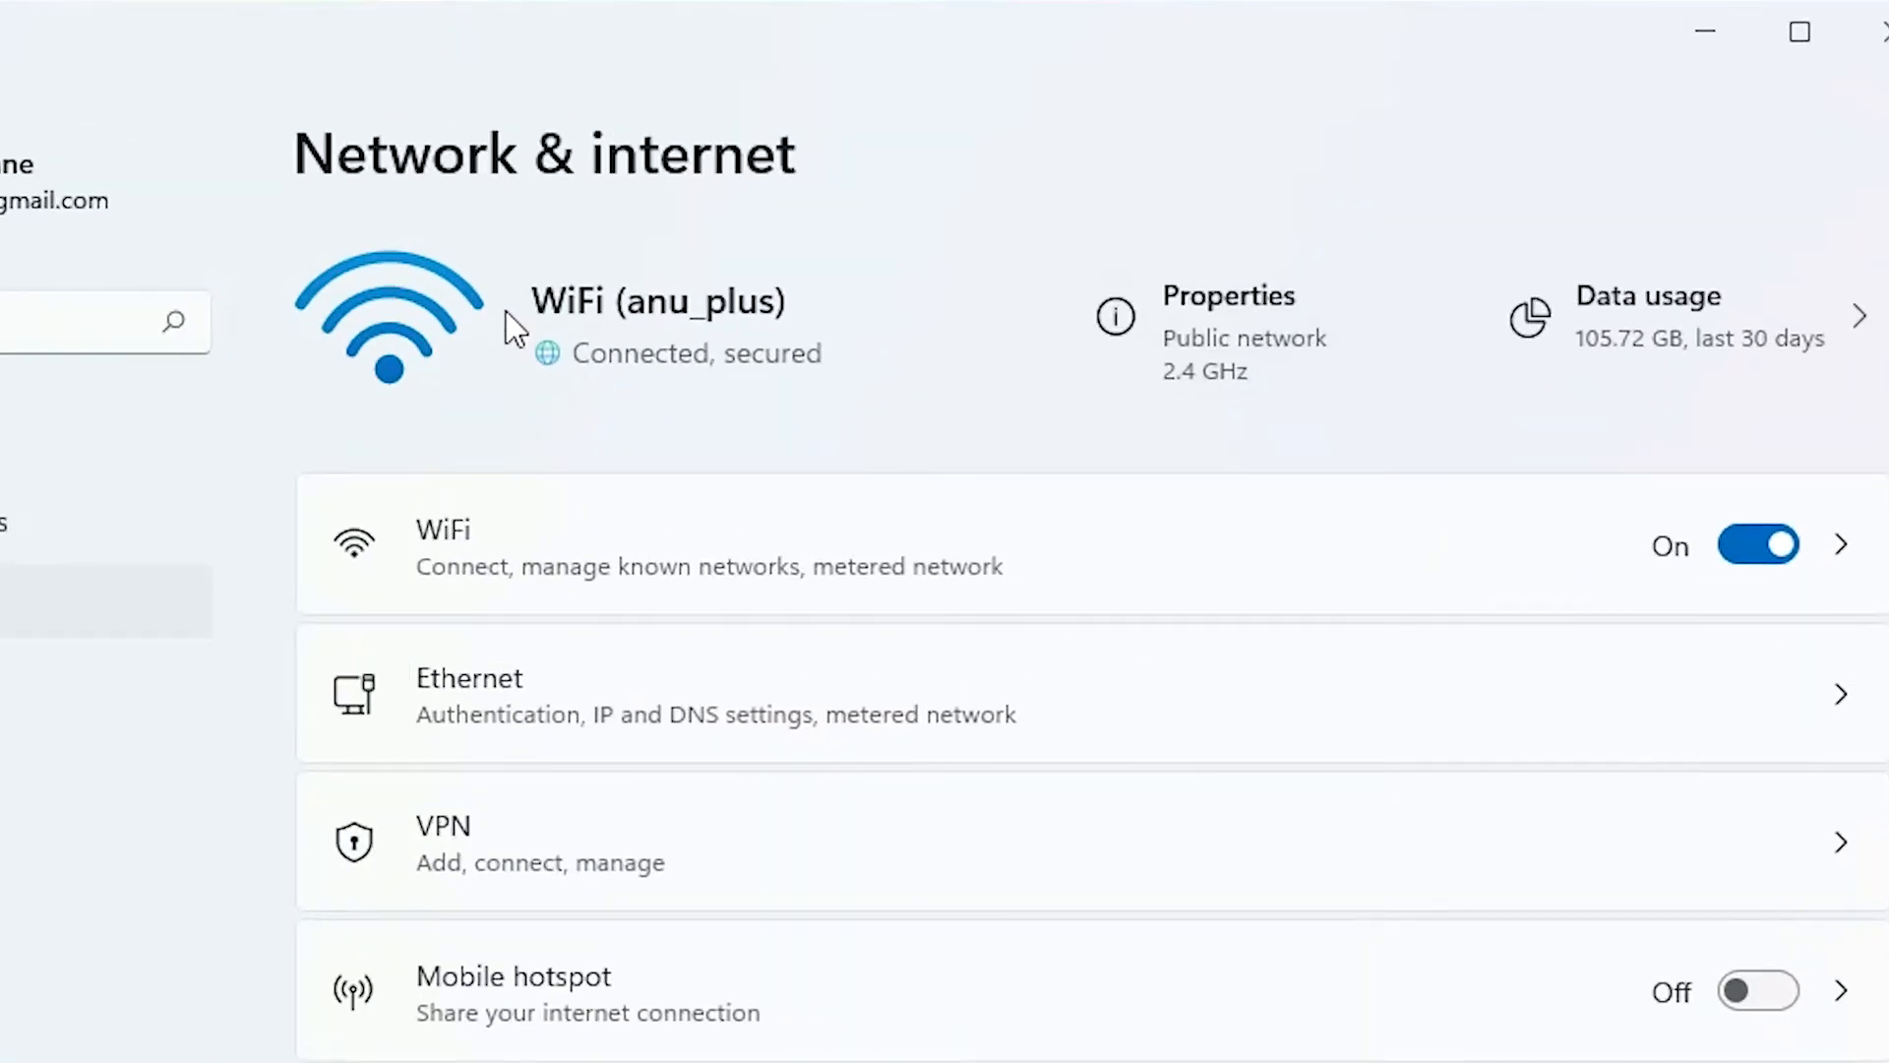
pyautogui.moveTo(987, 494)
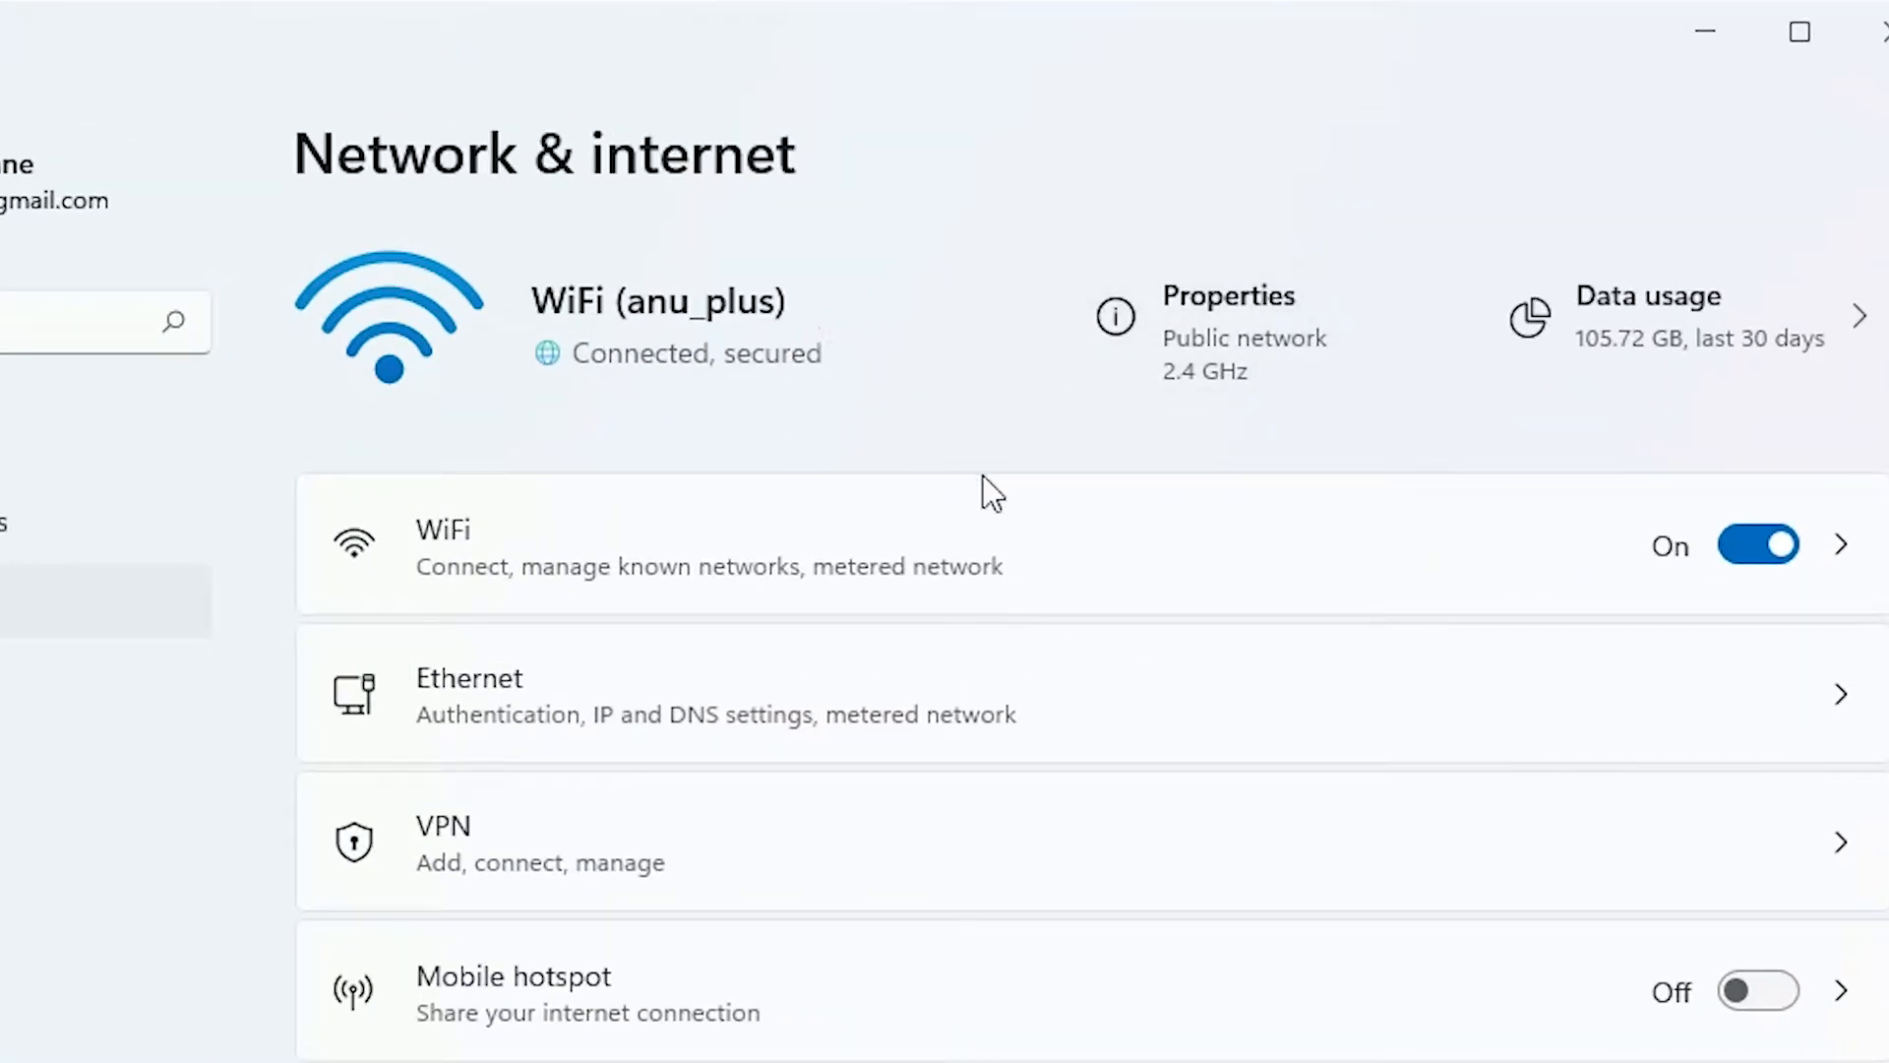
pyautogui.moveTo(970, 431)
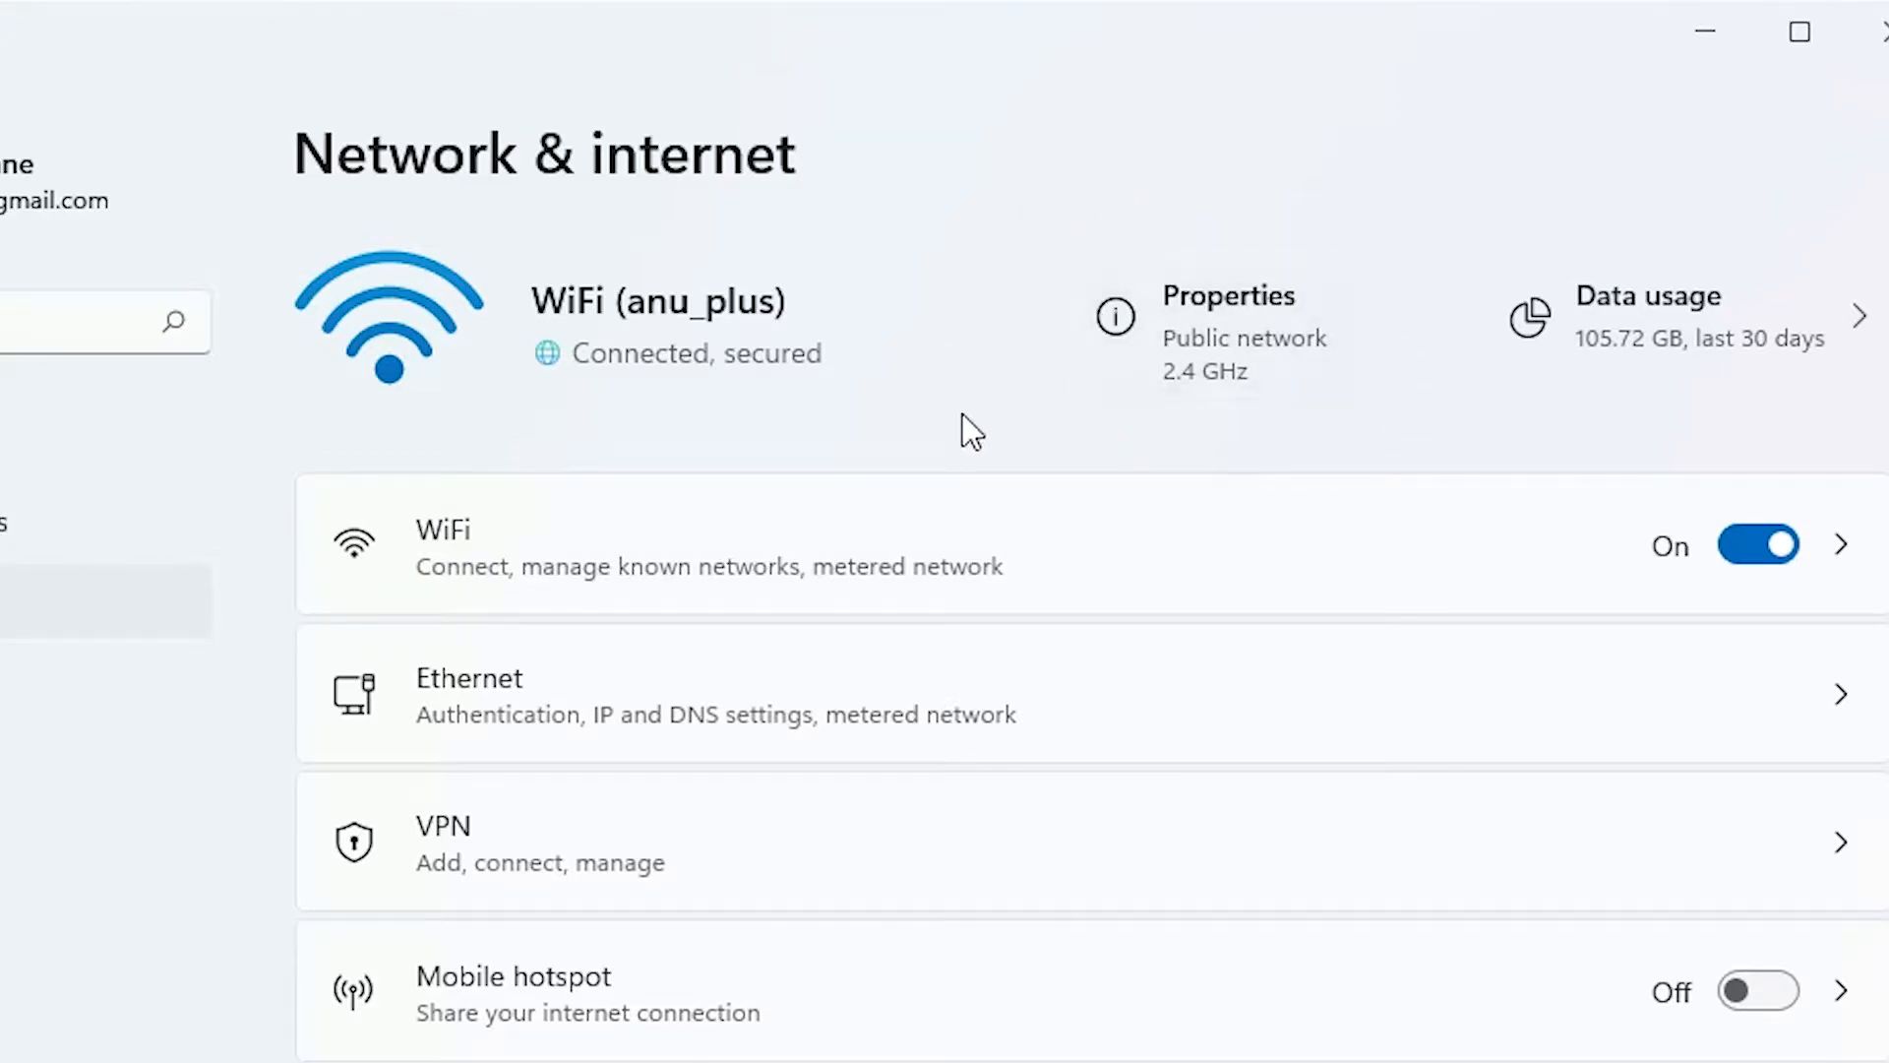
pyautogui.moveTo(1241, 362)
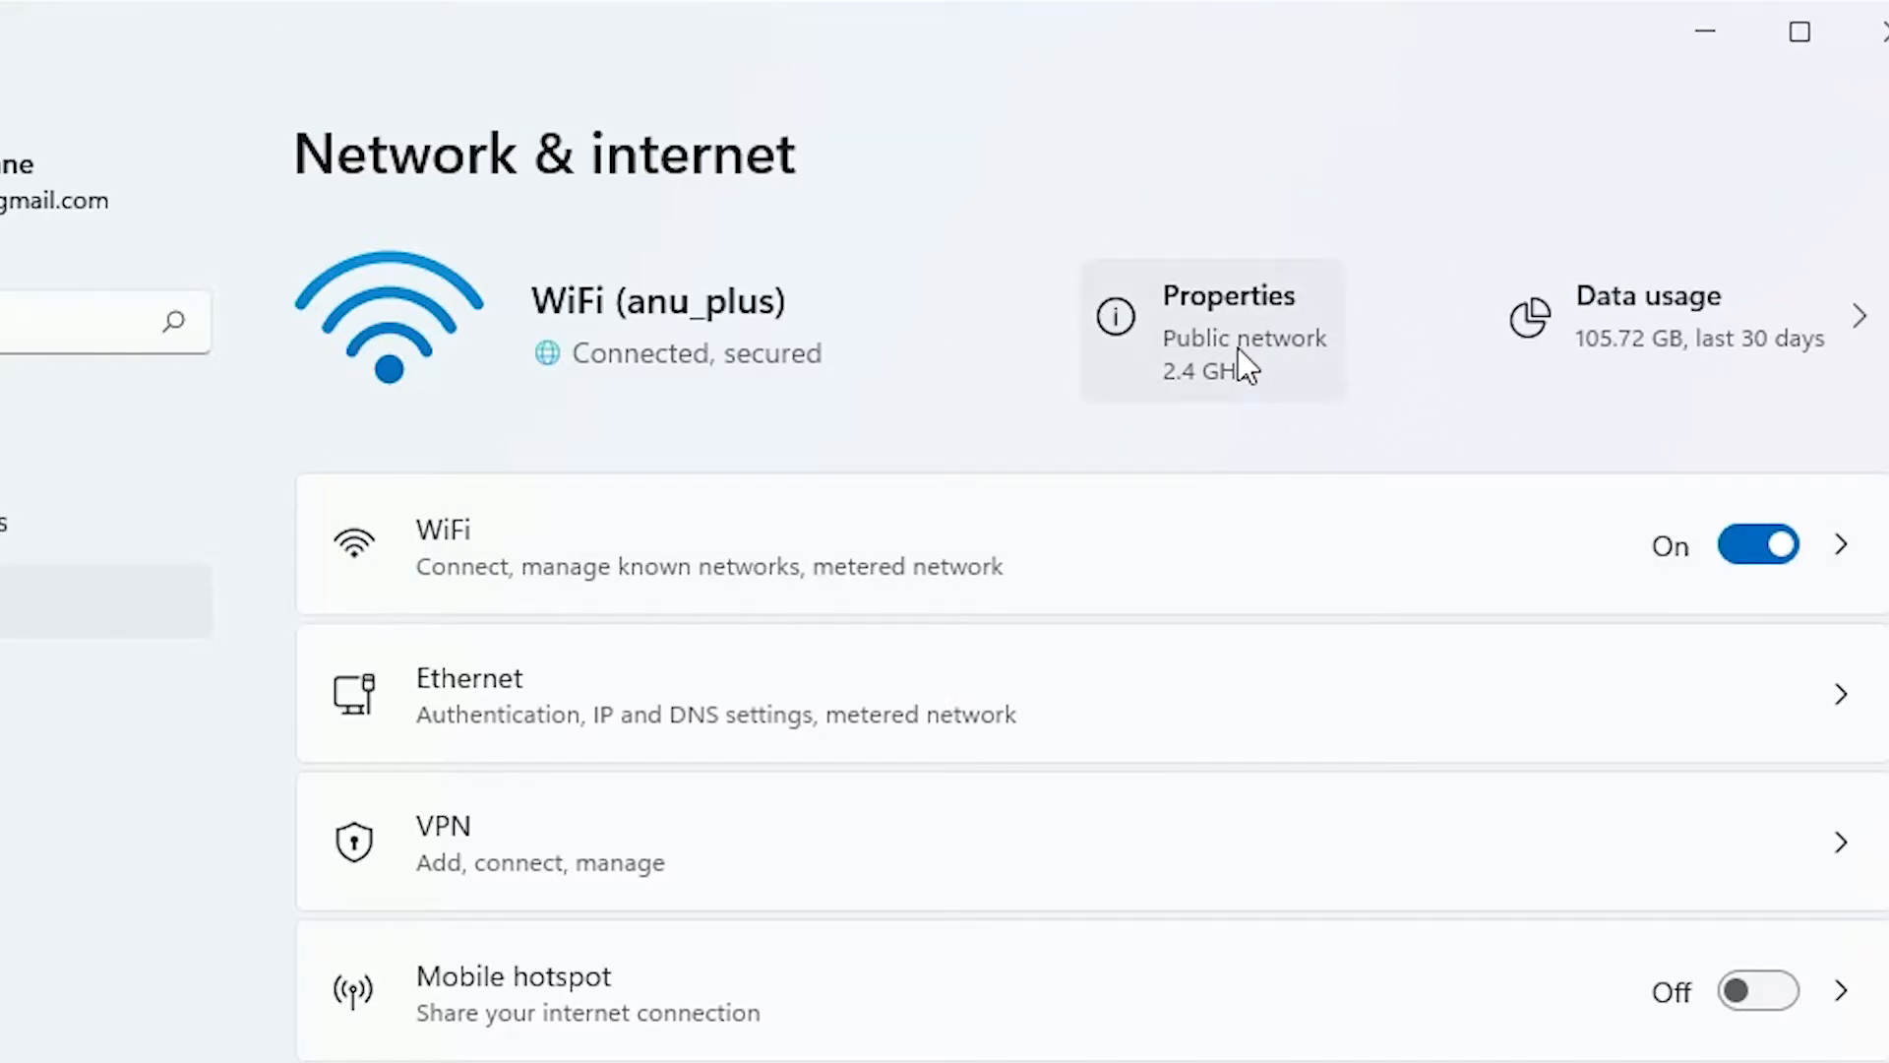
# Show the connected WiFi network's properties: Public profile, automatic DHCP.
pyautogui.click(1228, 295)
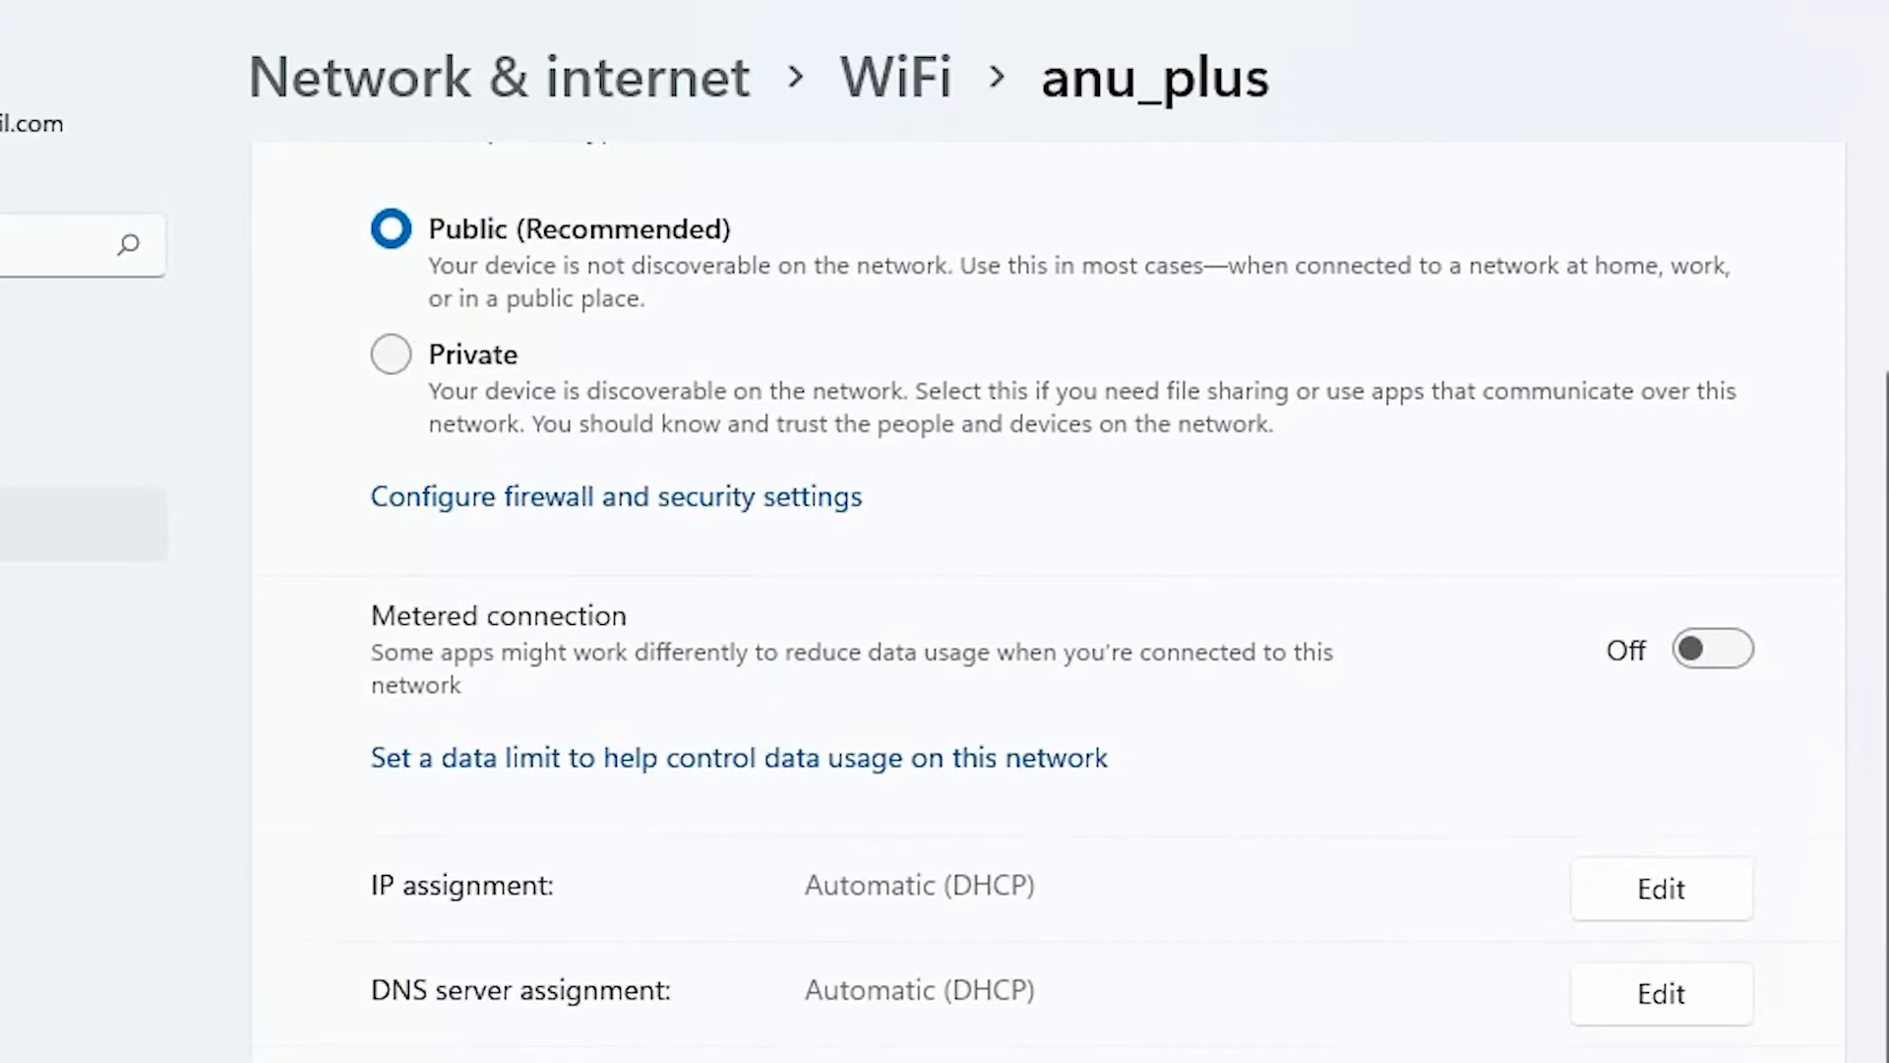
pyautogui.moveTo(520, 698)
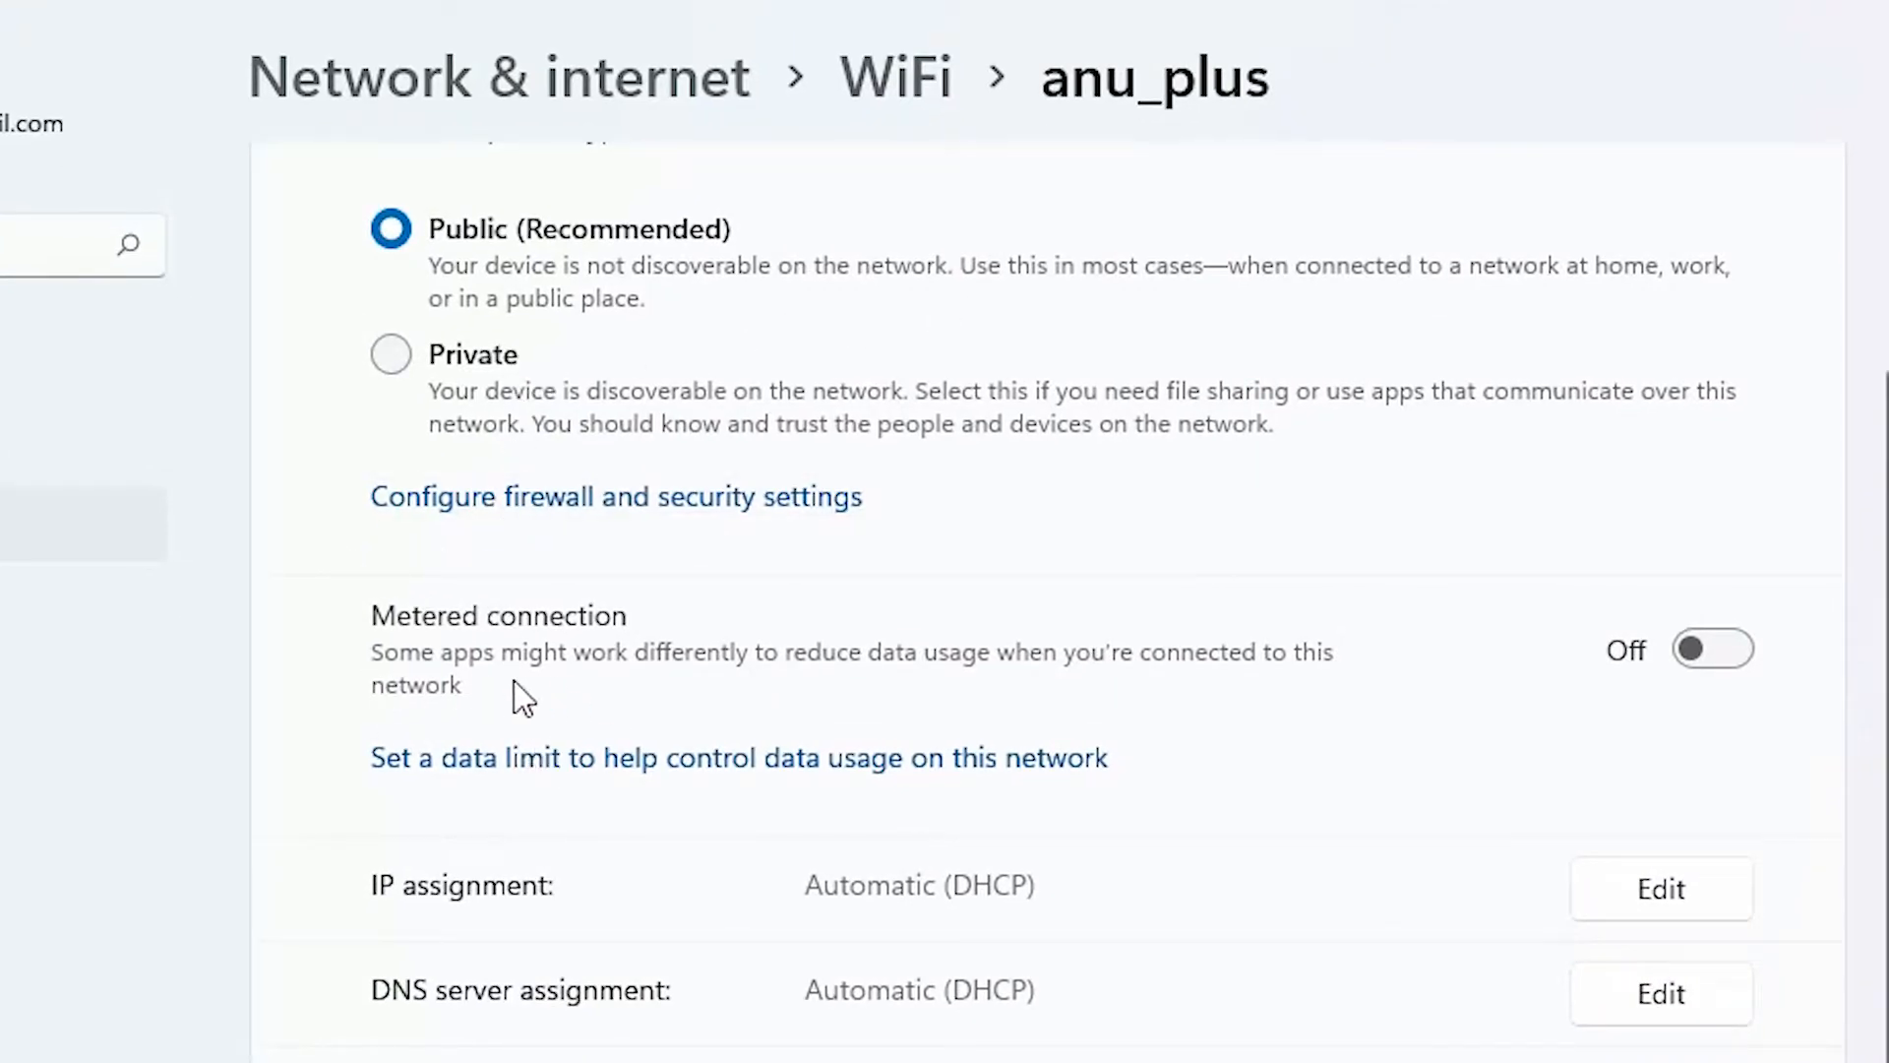
pyautogui.moveTo(1582, 624)
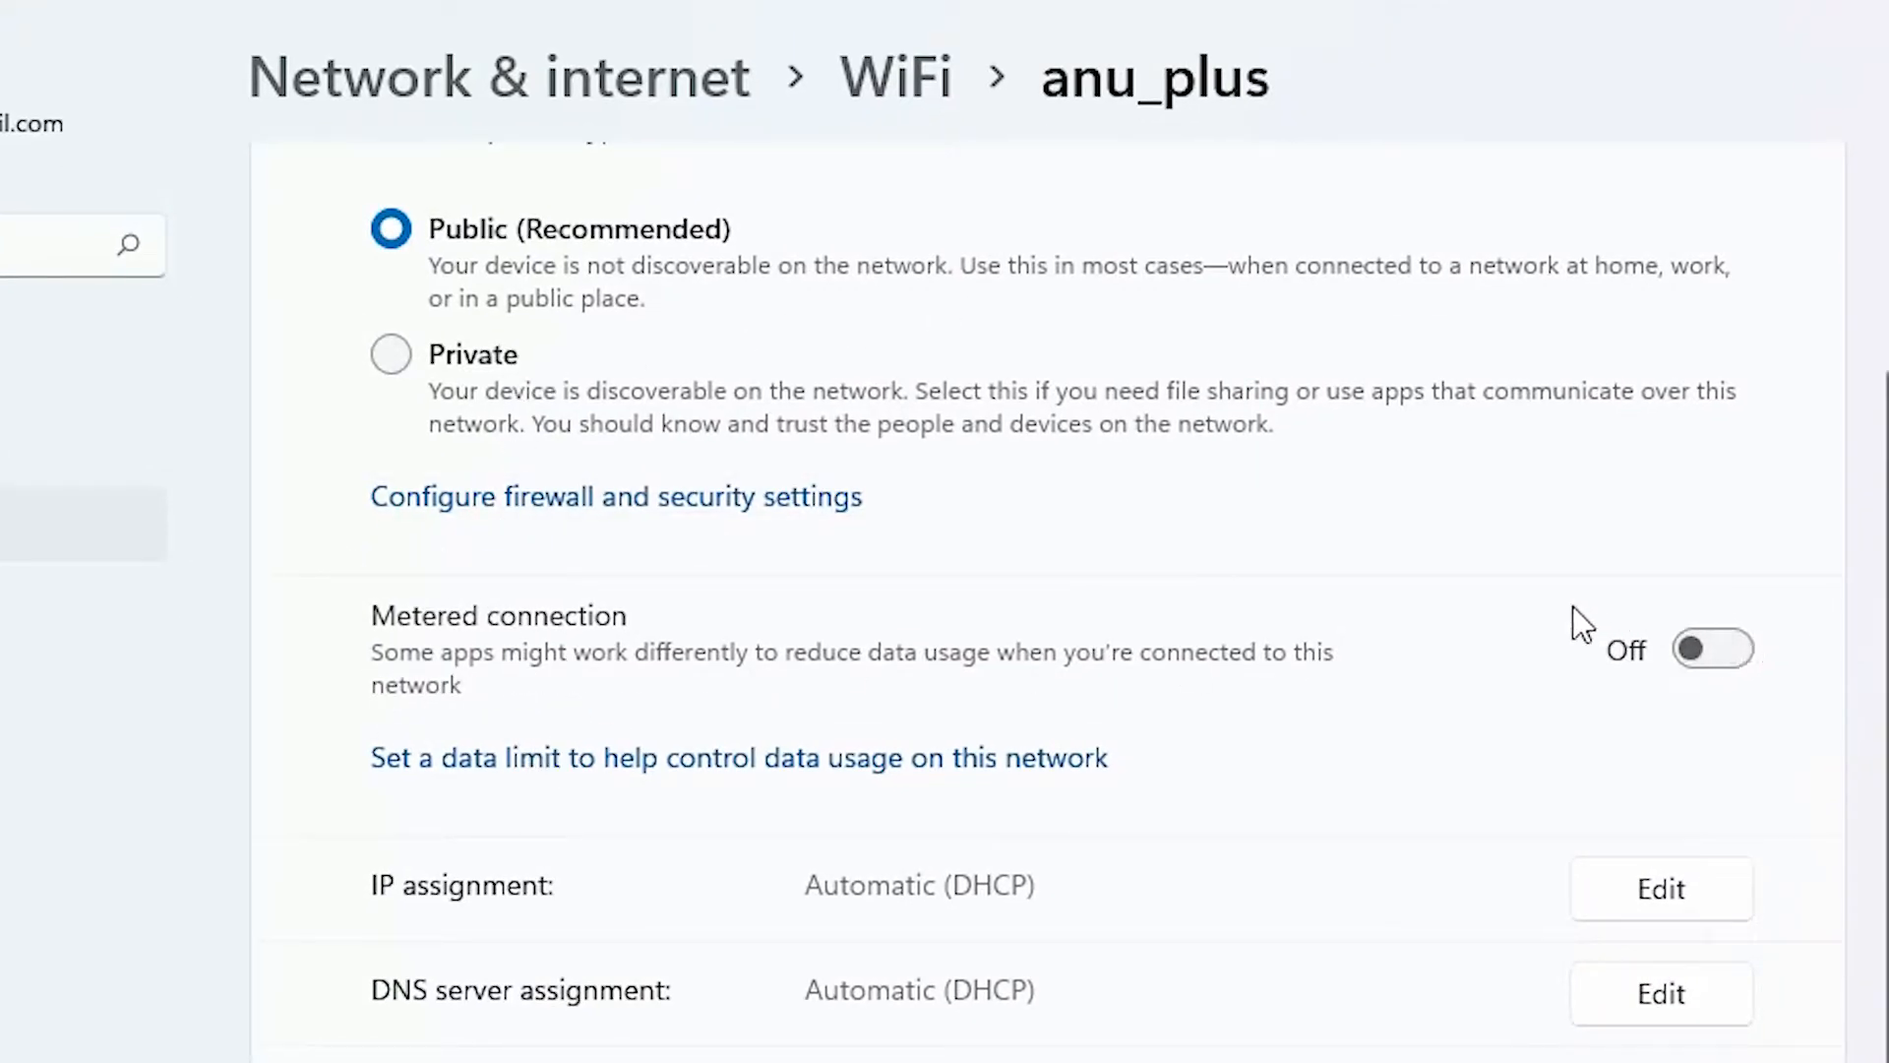
pyautogui.moveTo(1802, 602)
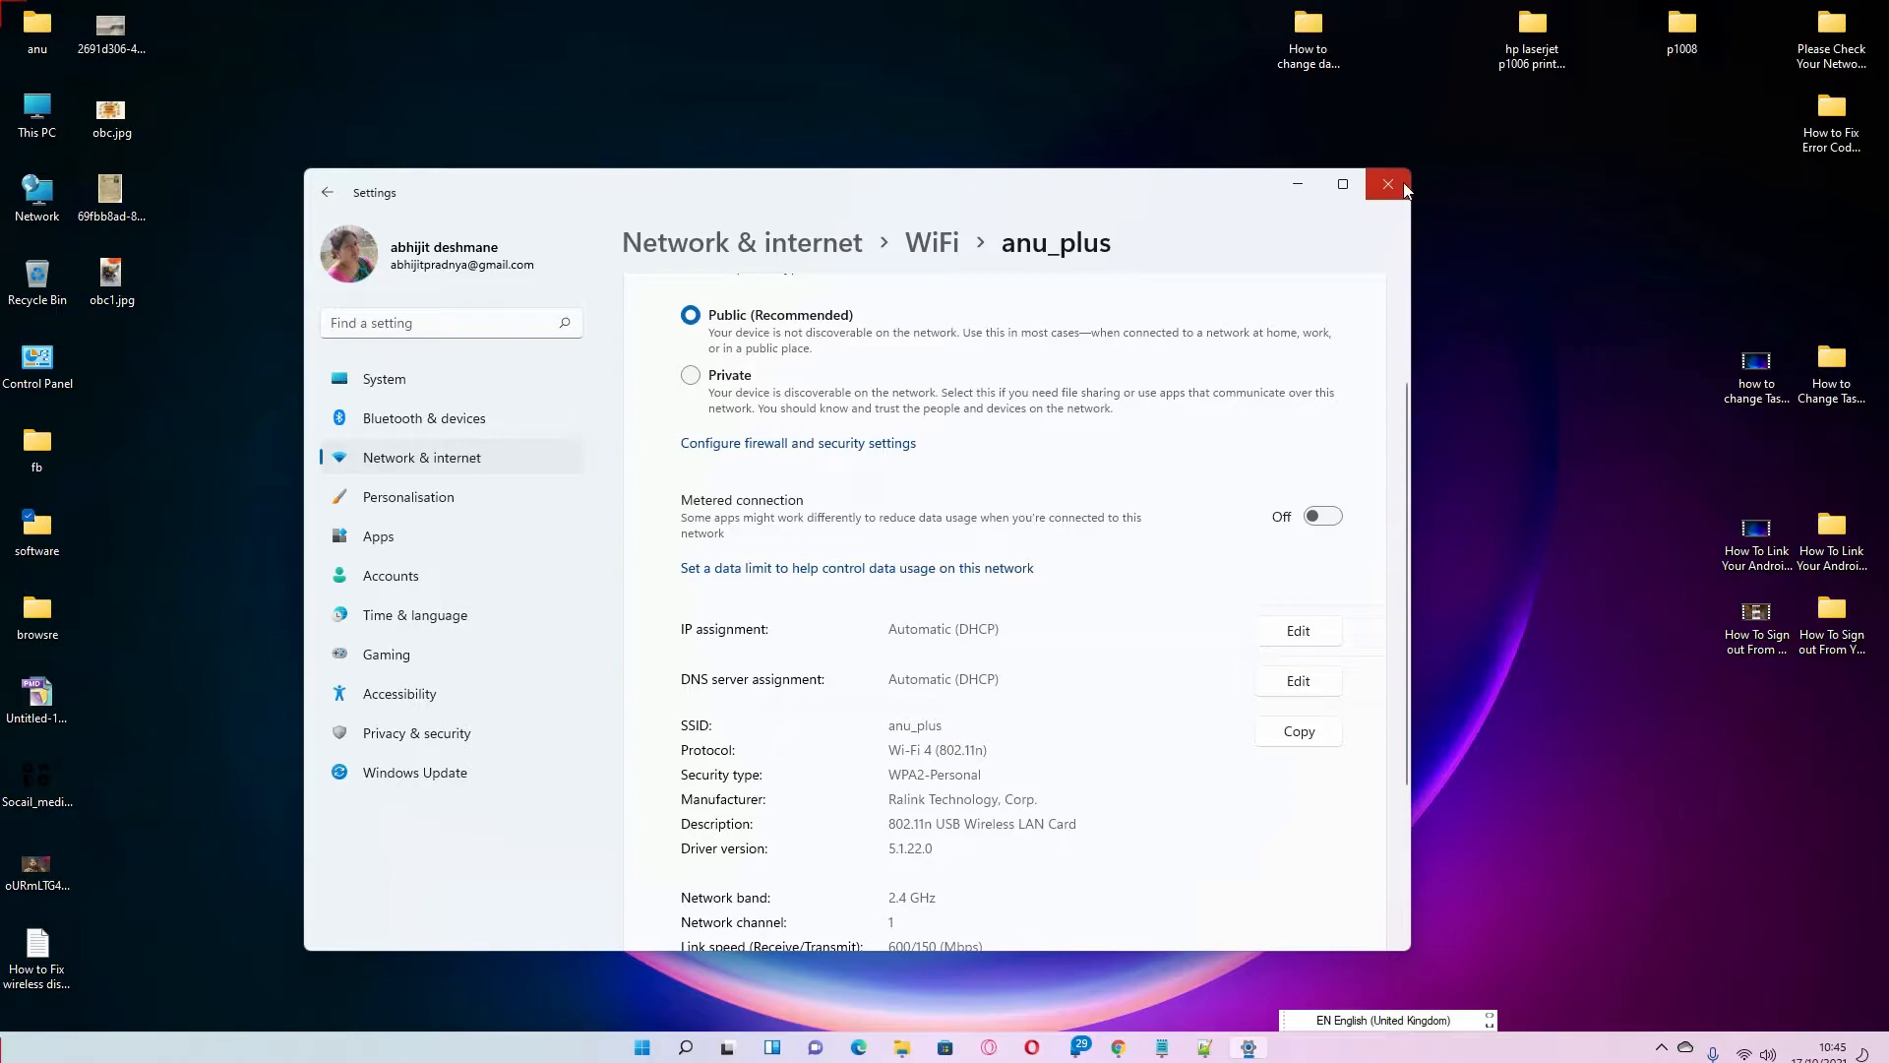
# Close Settings and launch Command Prompt as administrator from a Start search for 'cmd'.
pyautogui.click(1393, 184)
pyautogui.write('cmd')
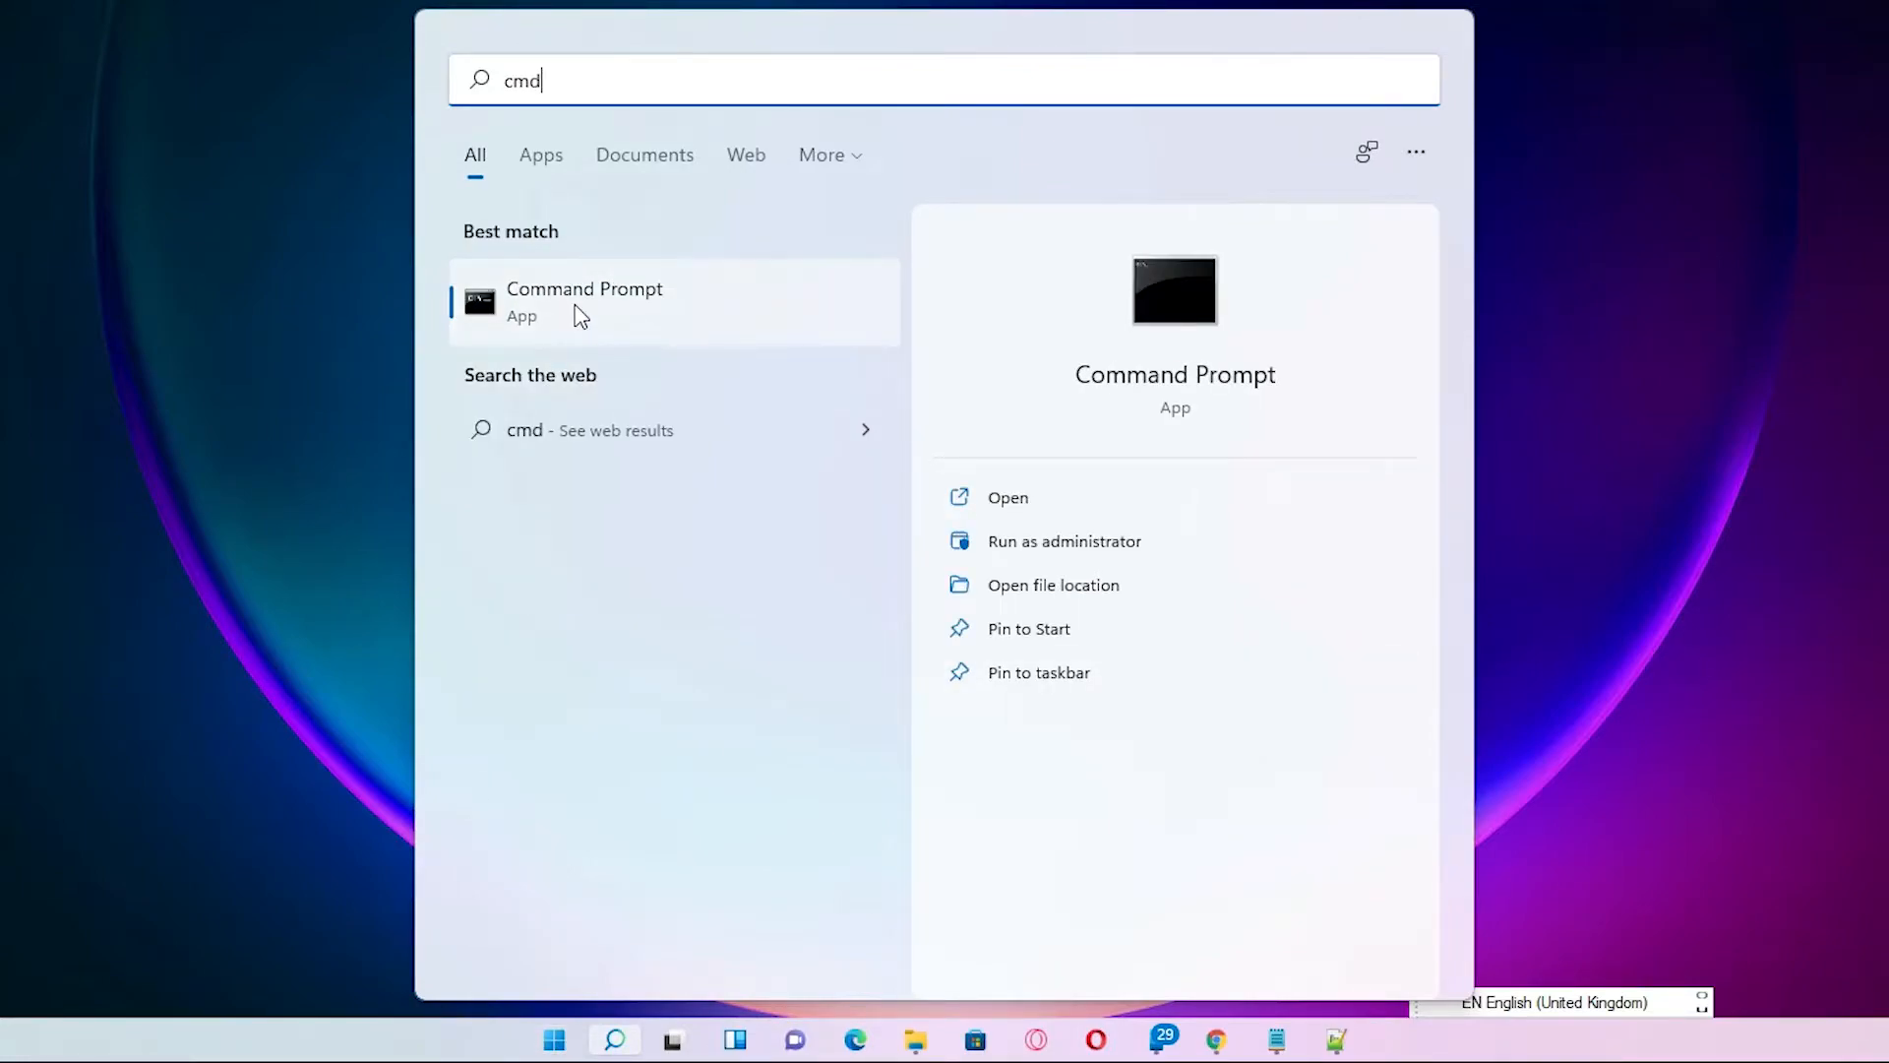
pyautogui.rightClick(584, 301)
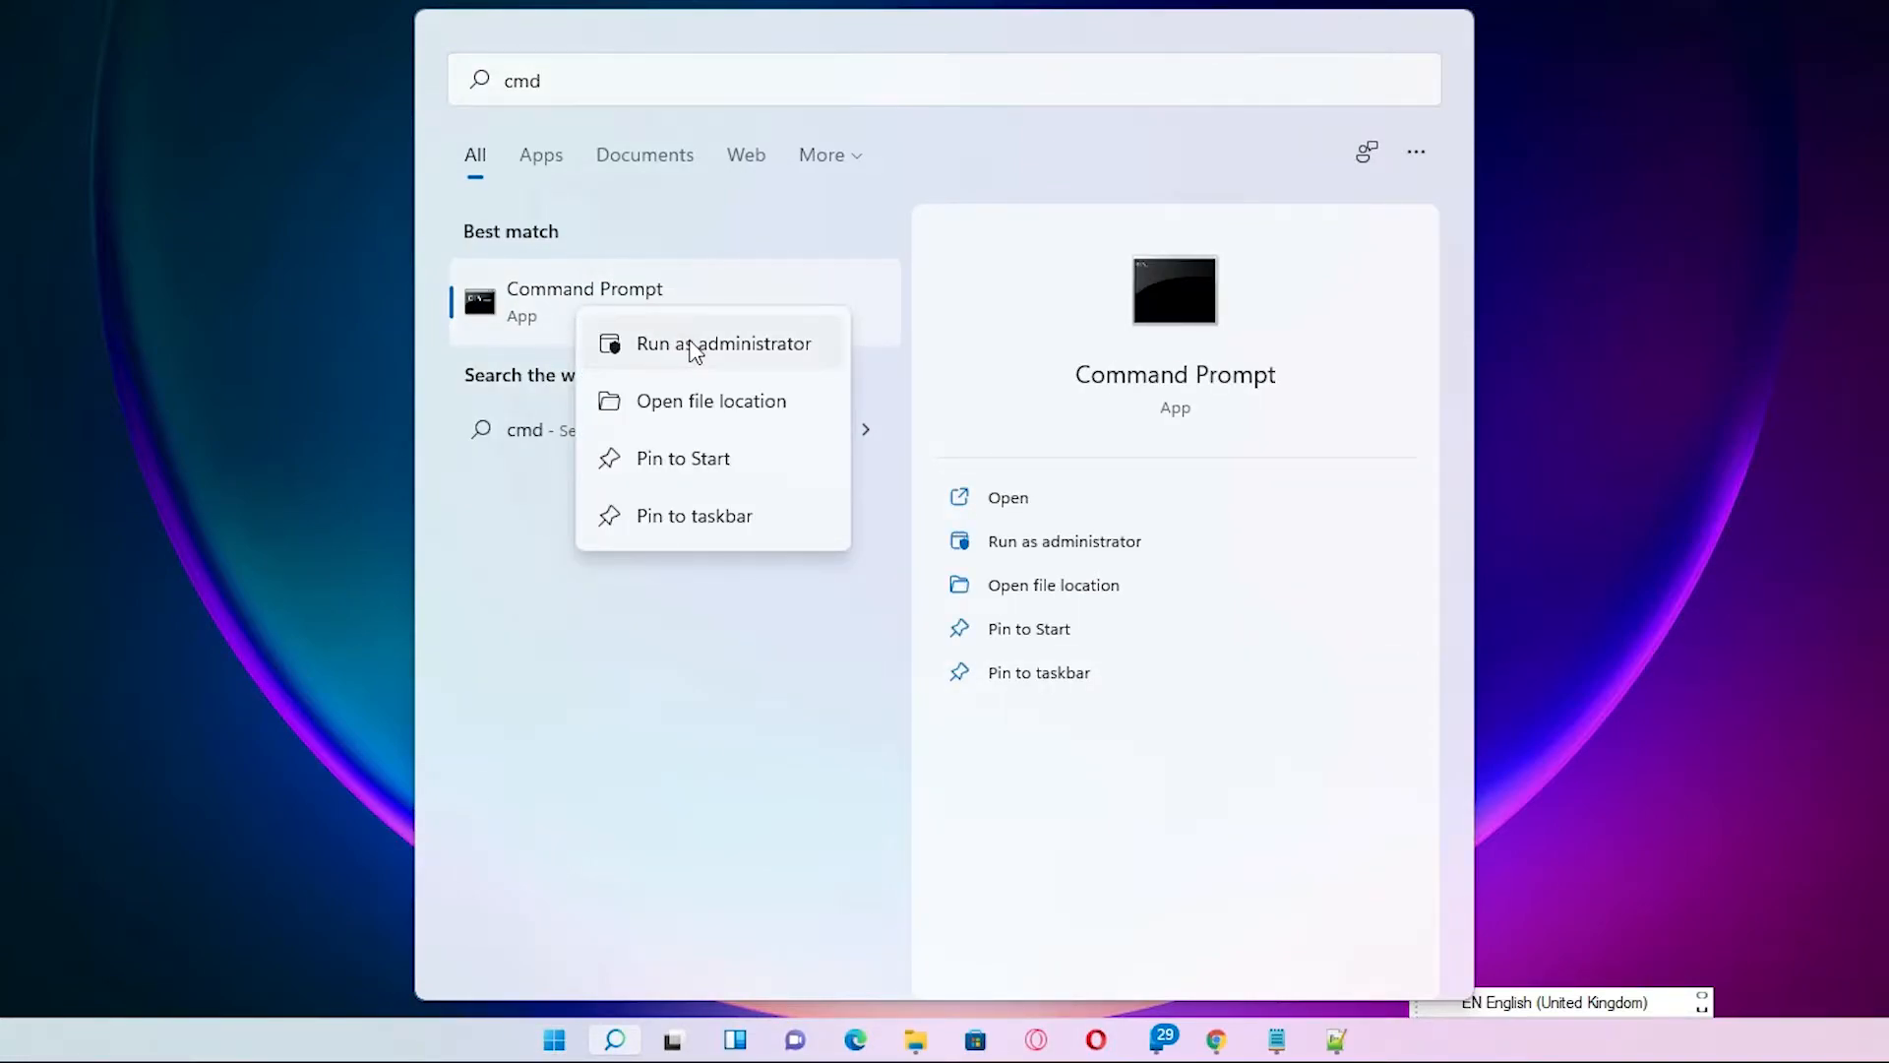
pyautogui.click(724, 343)
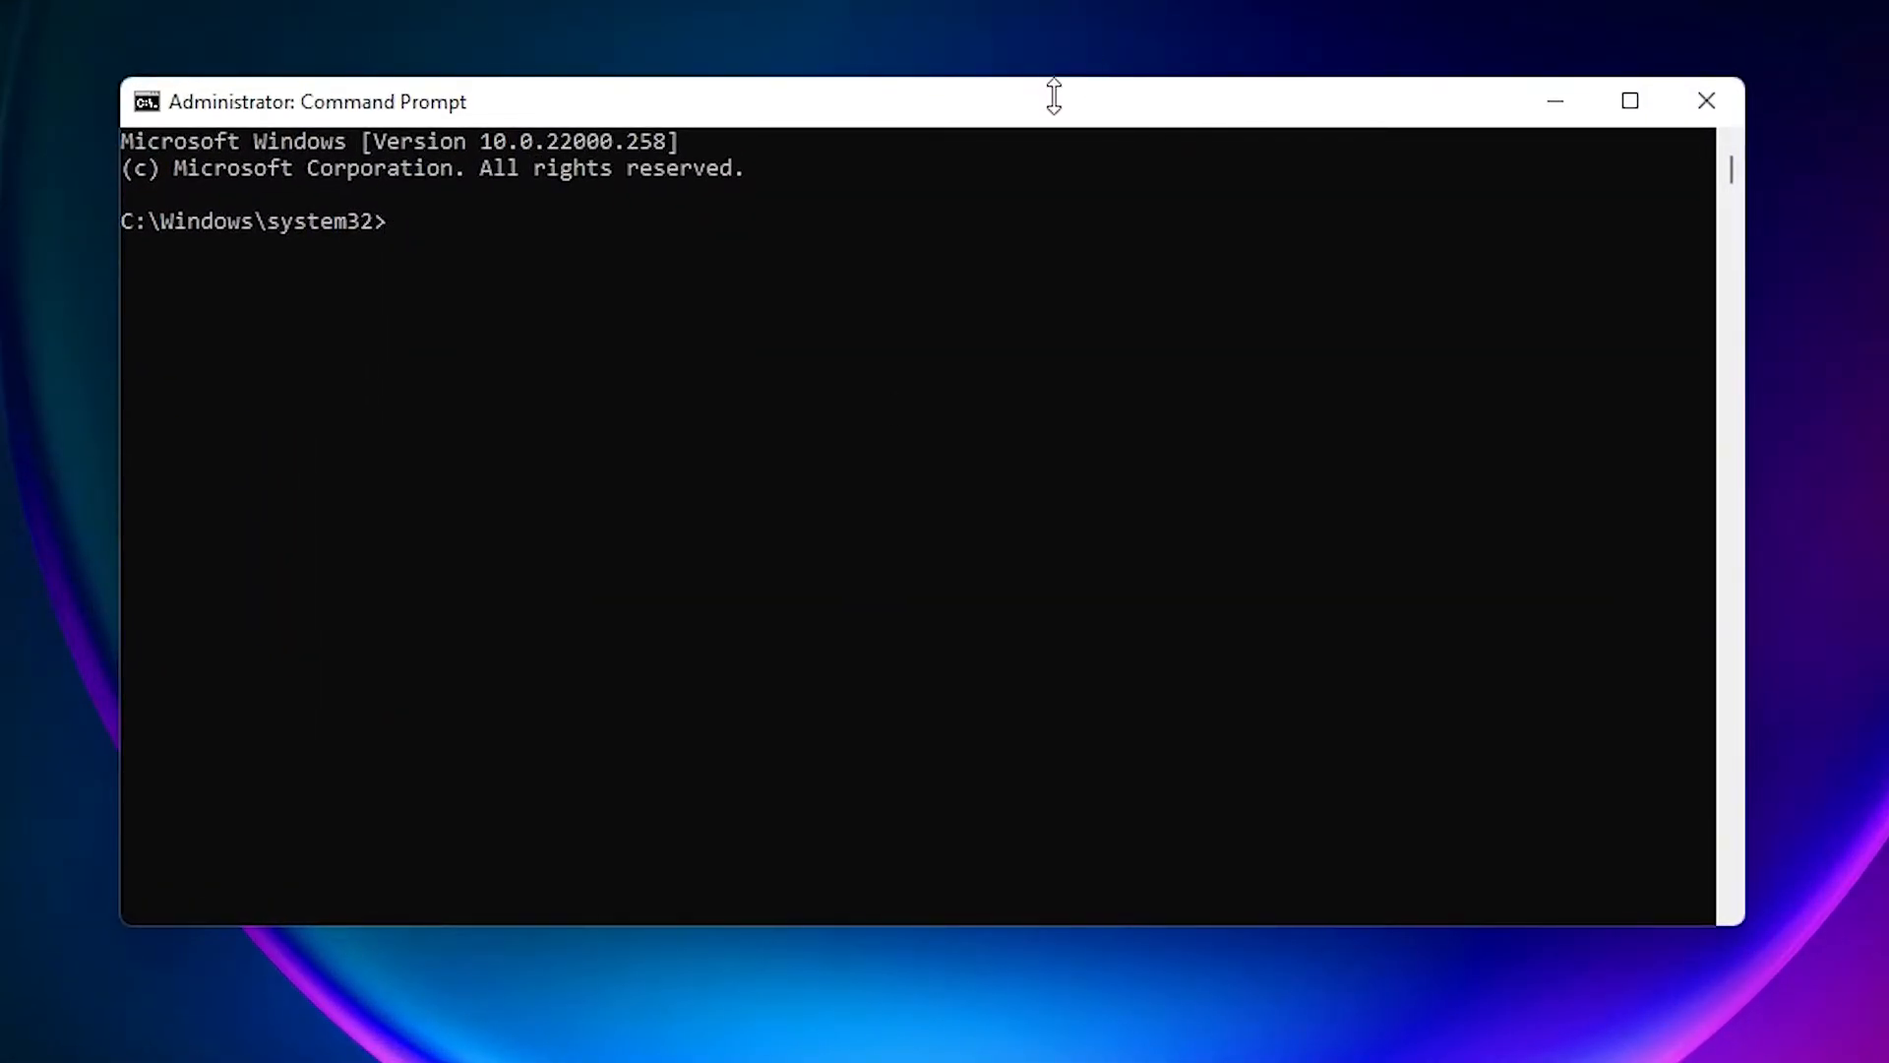
# Run DISM /Online /Add-Capability /CapabilityName:App.WirelessDisplay.Connect~~~~0.0.1.0 to install Wireless Display.
pyautogui.write('DISM /Online /Add-Capability /CapabilityName:App.WirelessDisplay.Connect~~~~0.0.1.0')
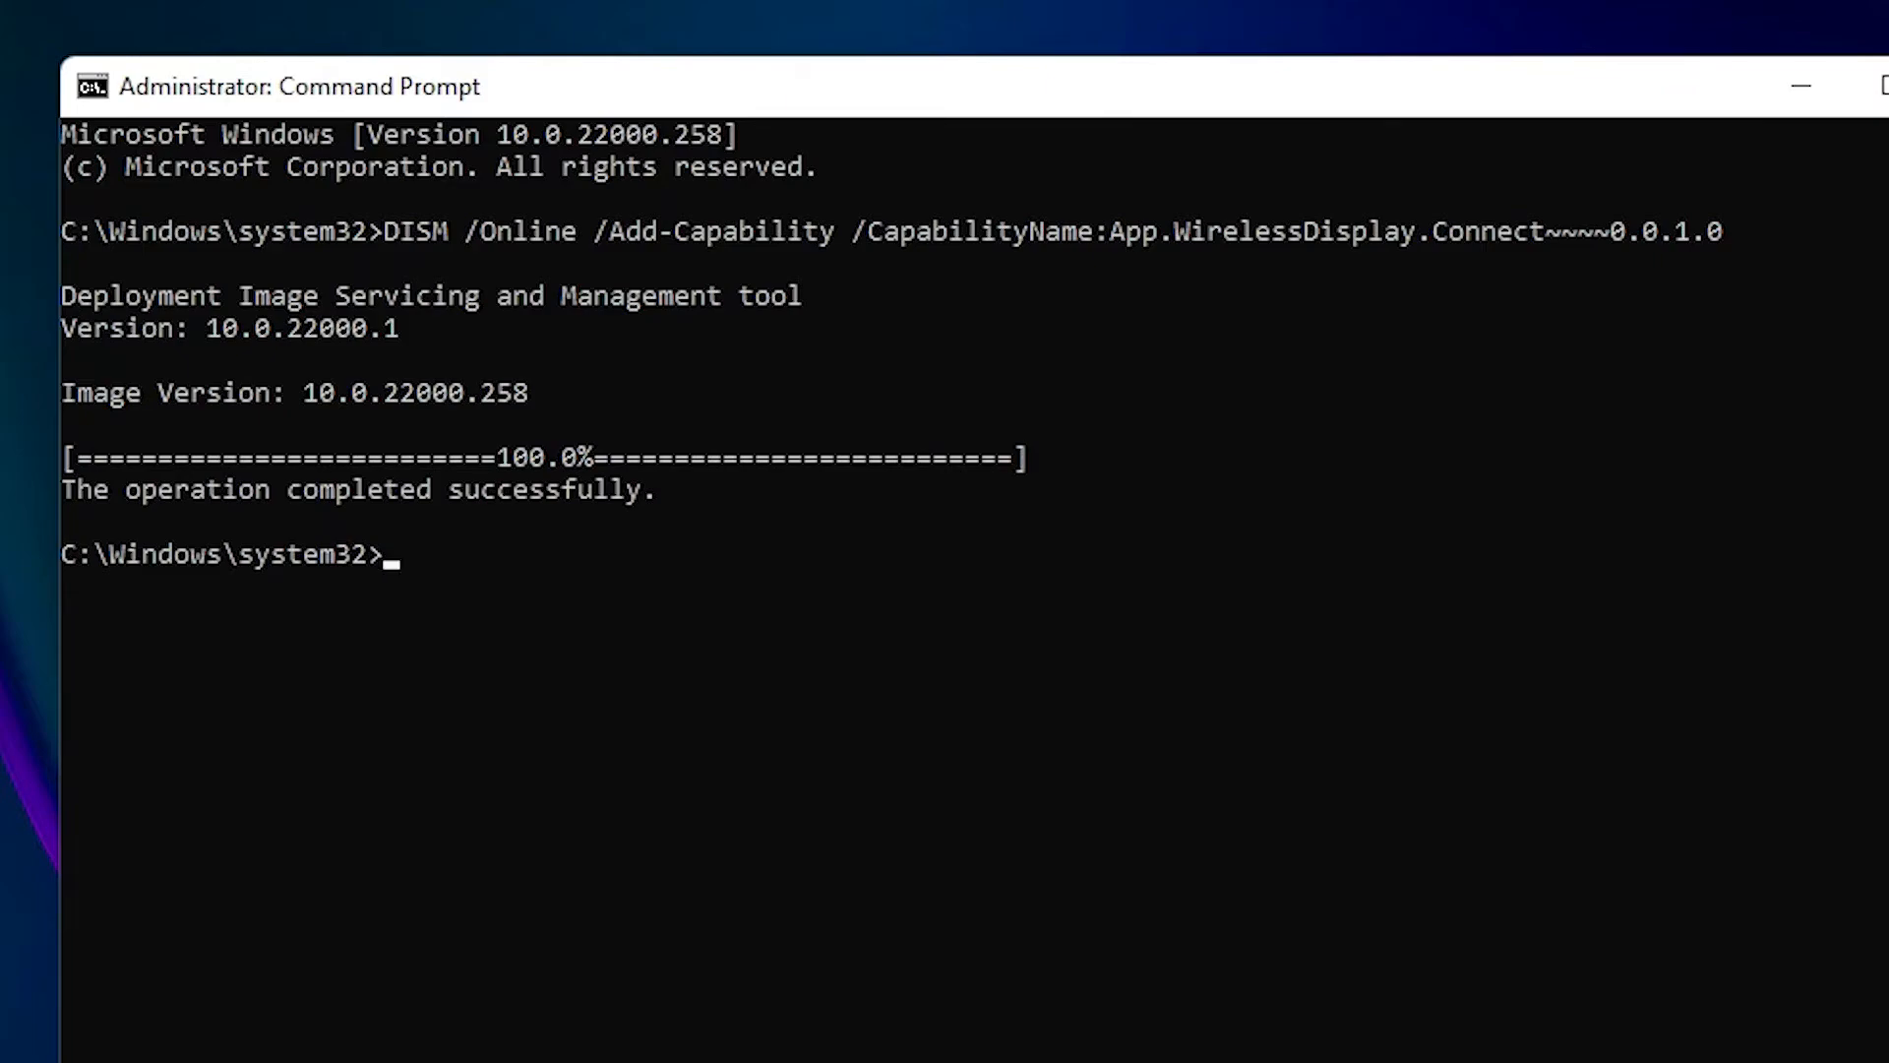
pyautogui.moveTo(1824, 111)
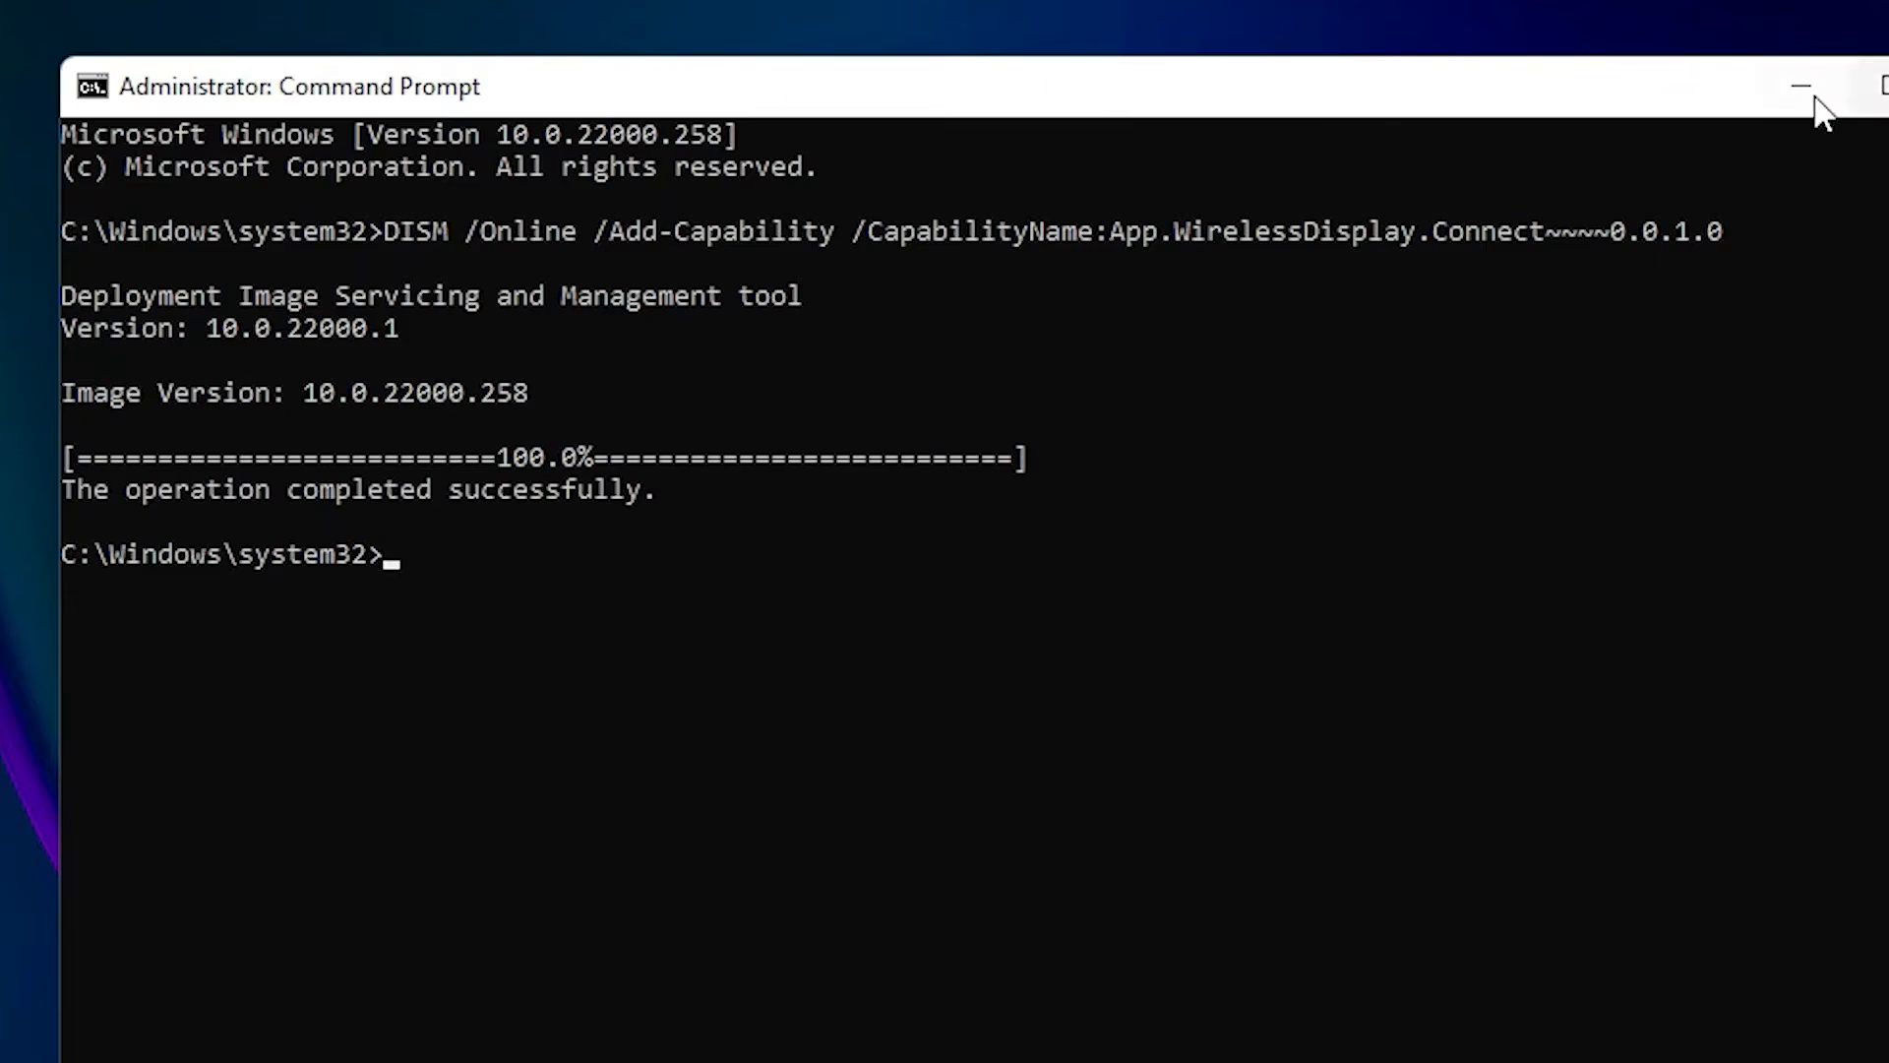
# Minimise Command Prompt and reach the Apps page in Settings via a 'settings' search.
pyautogui.click(1799, 87)
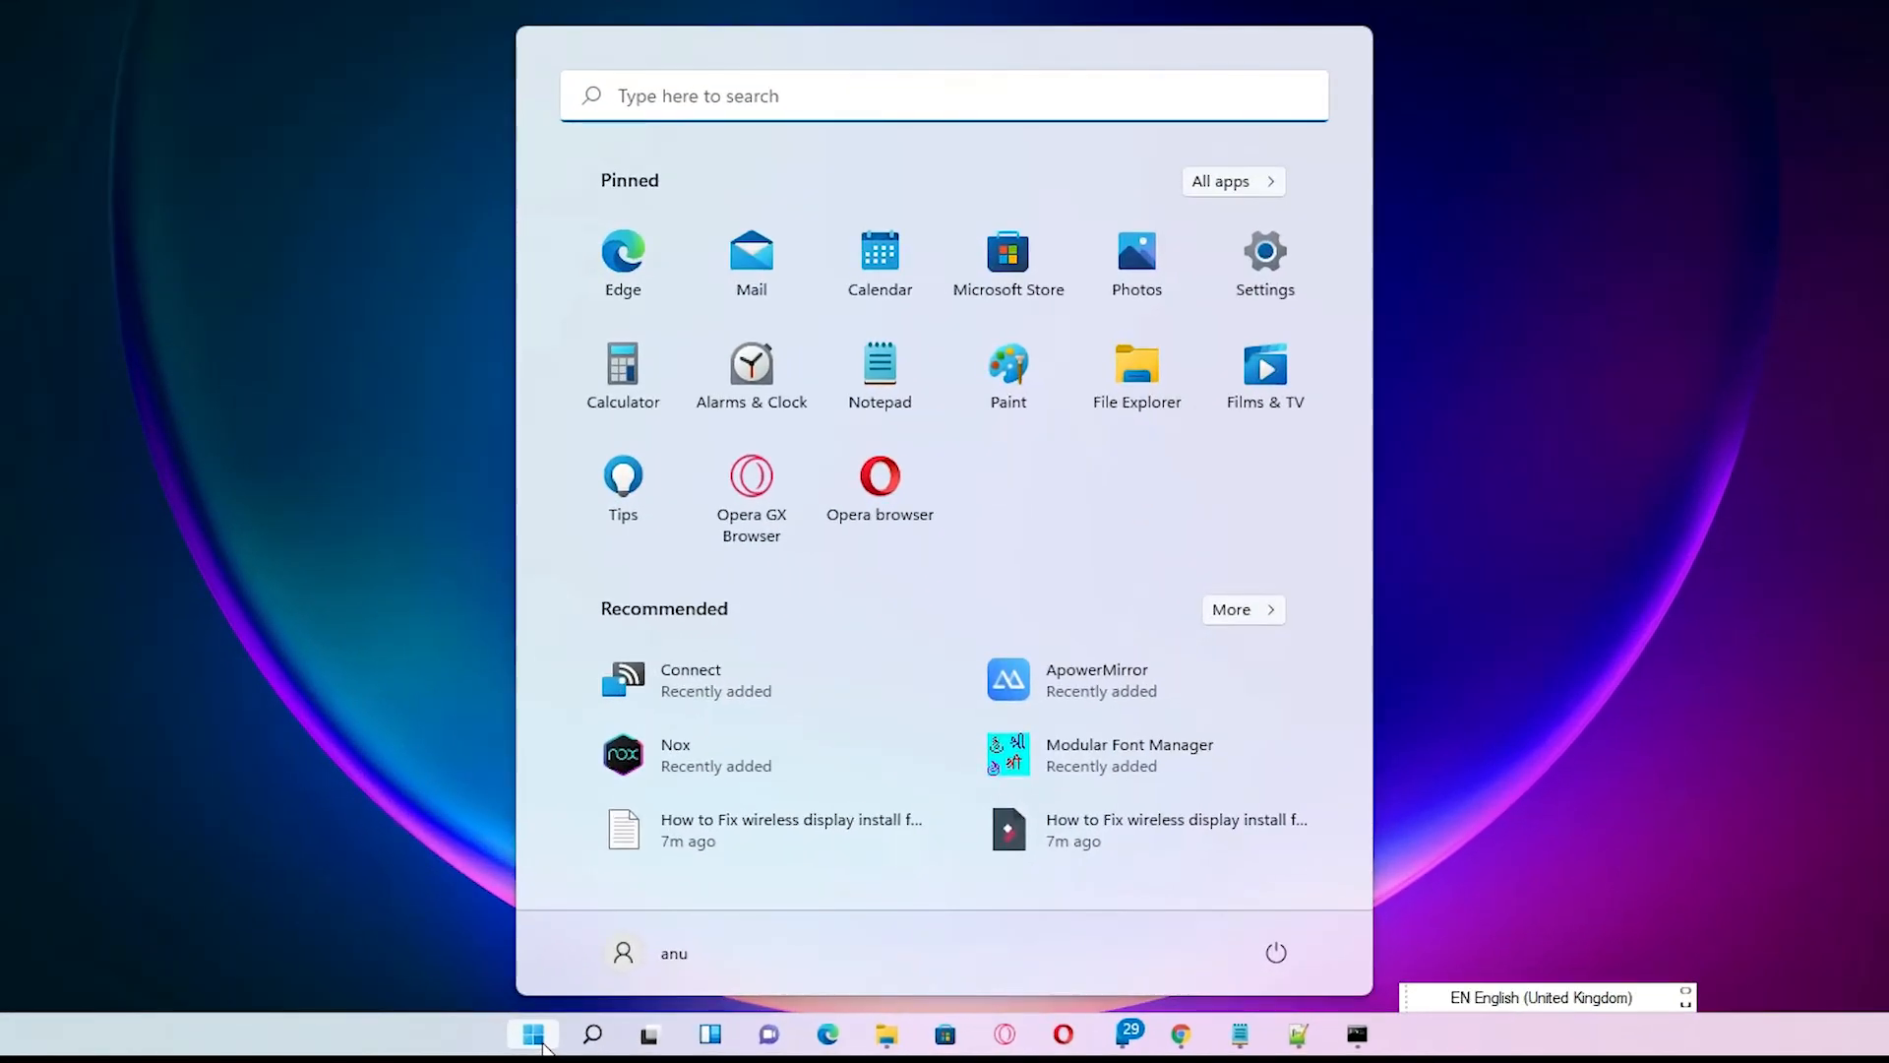
pyautogui.write('settings')
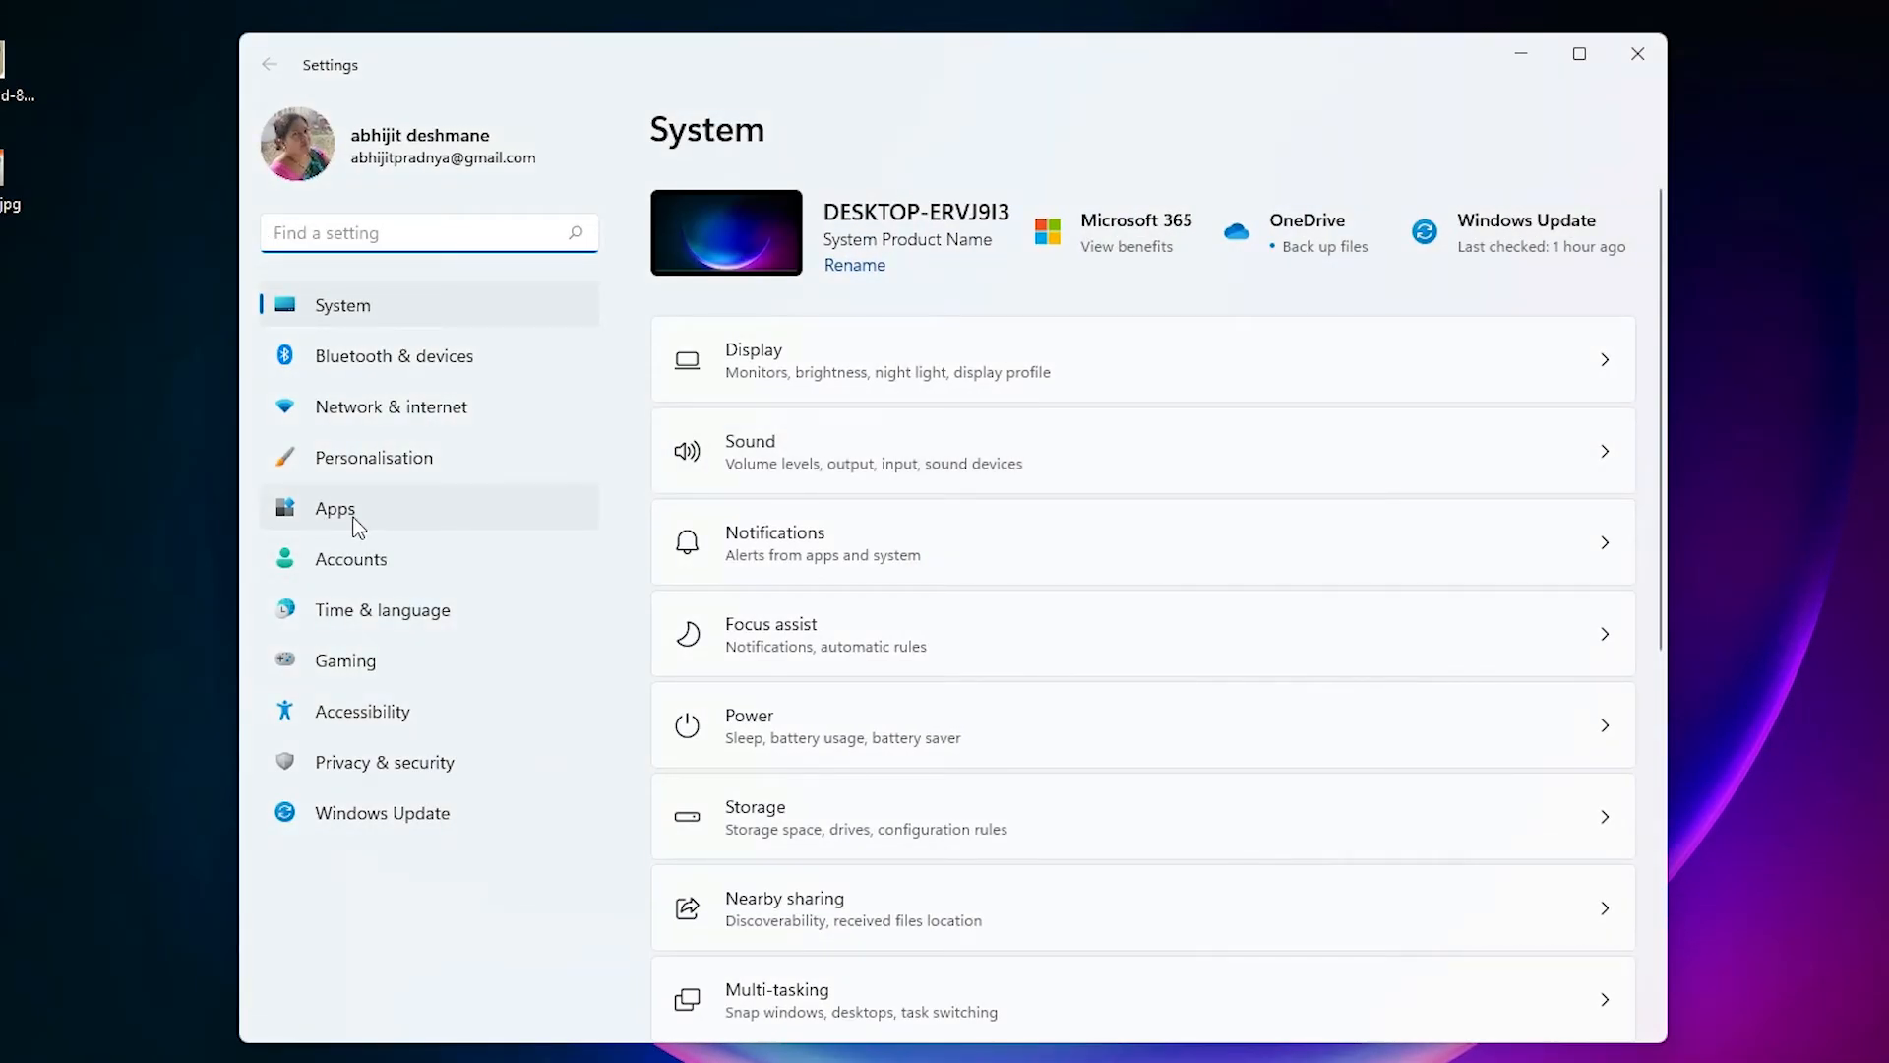
pyautogui.click(335, 508)
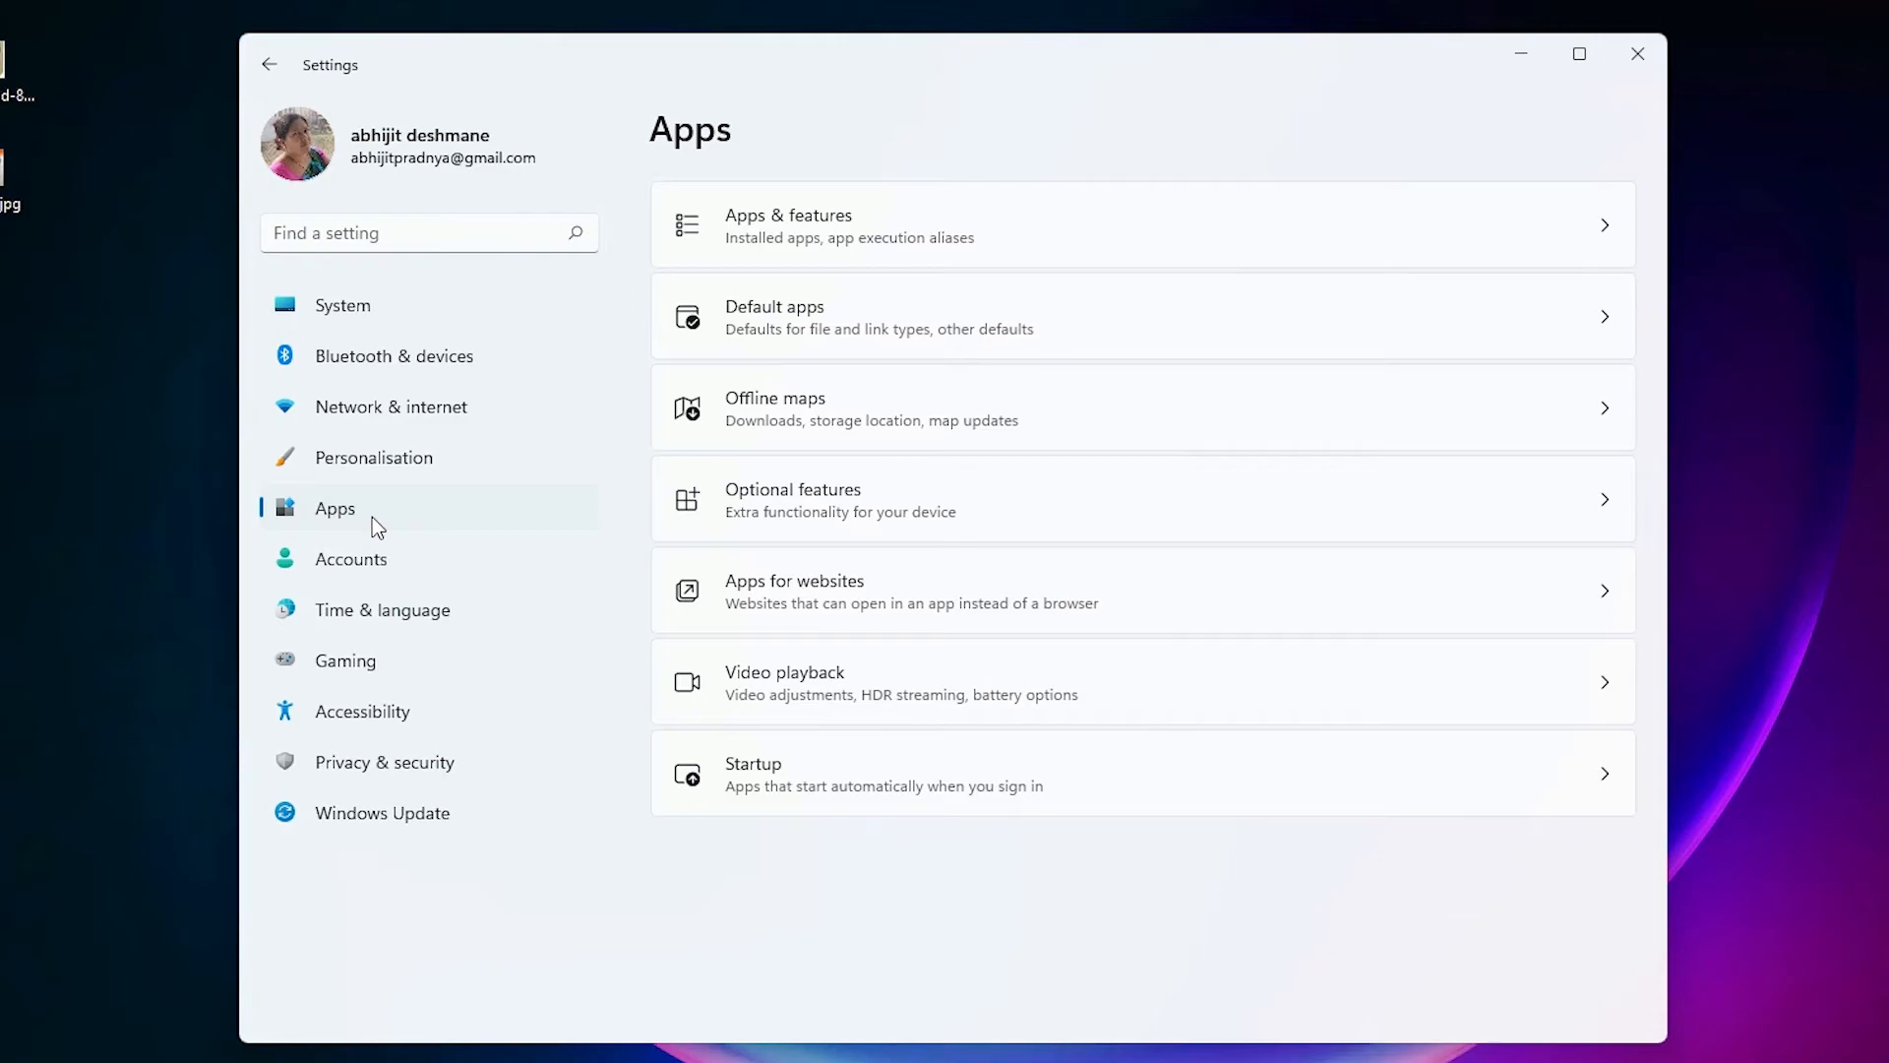
pyautogui.moveTo(1041, 504)
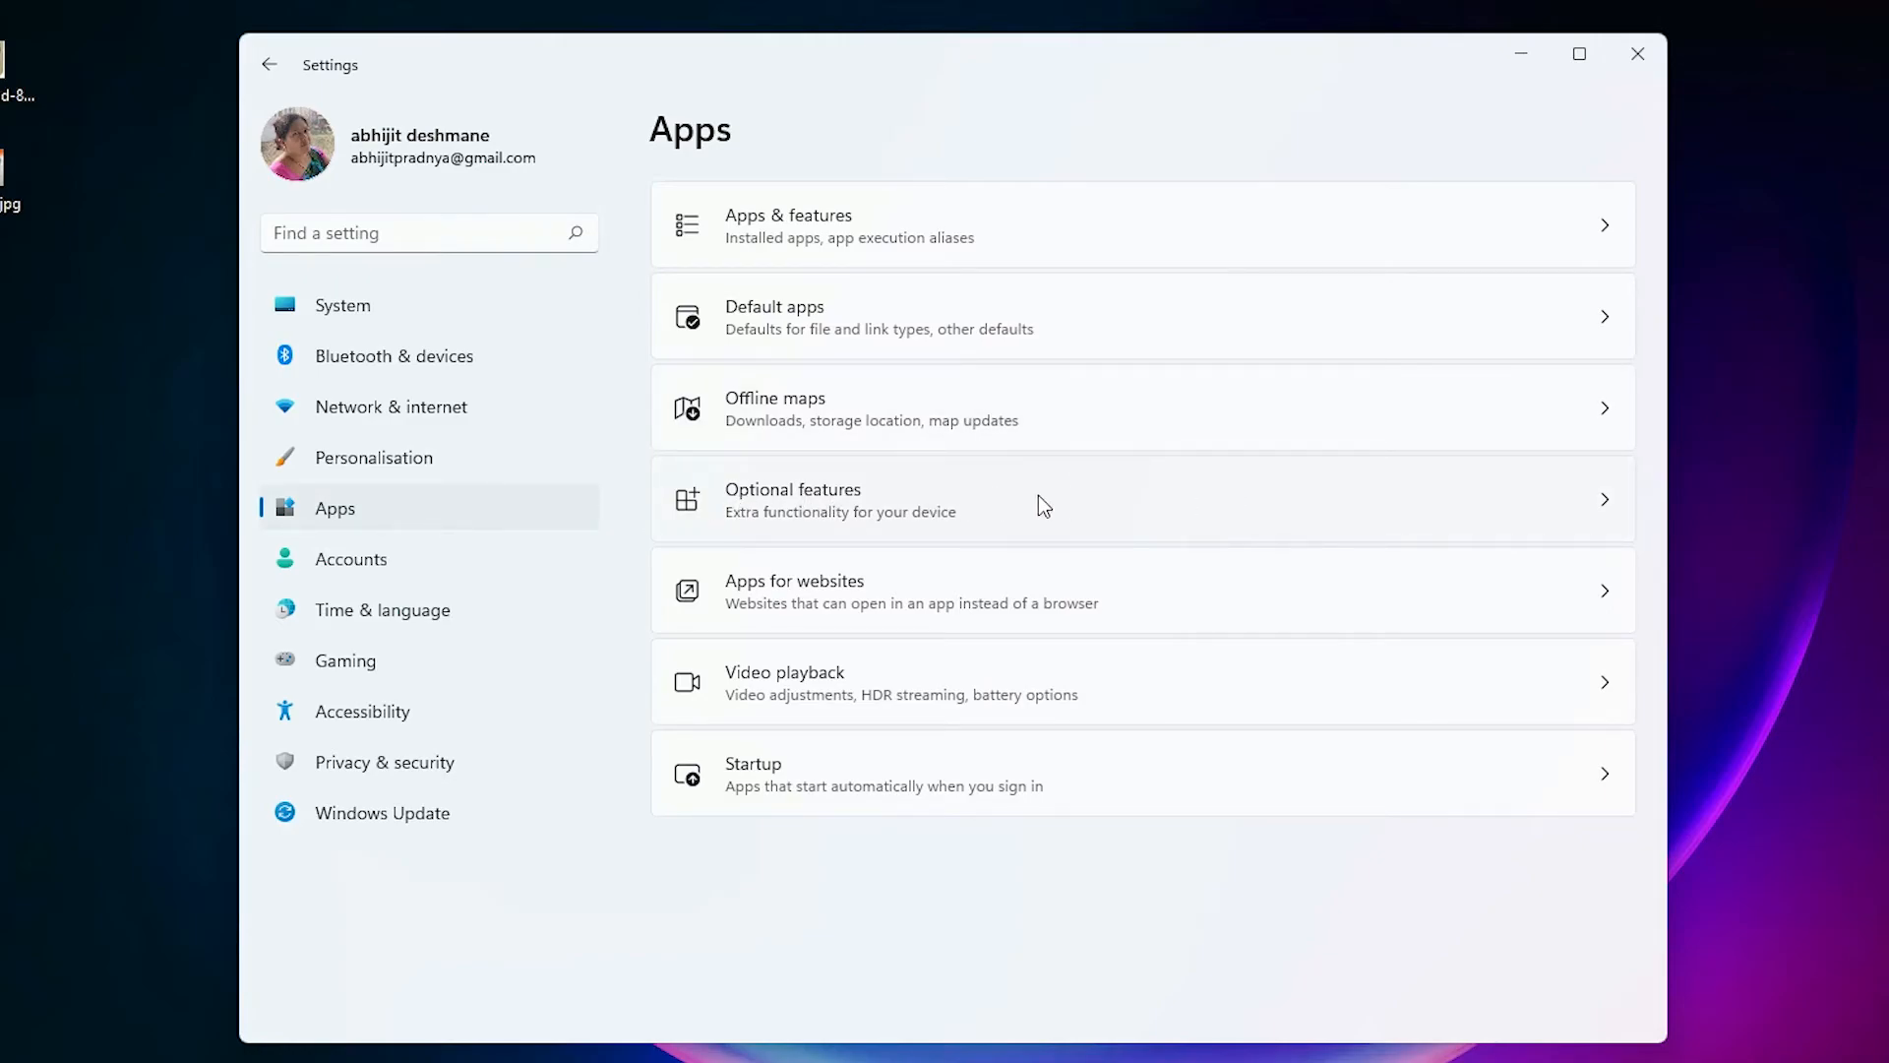
pyautogui.moveTo(879, 522)
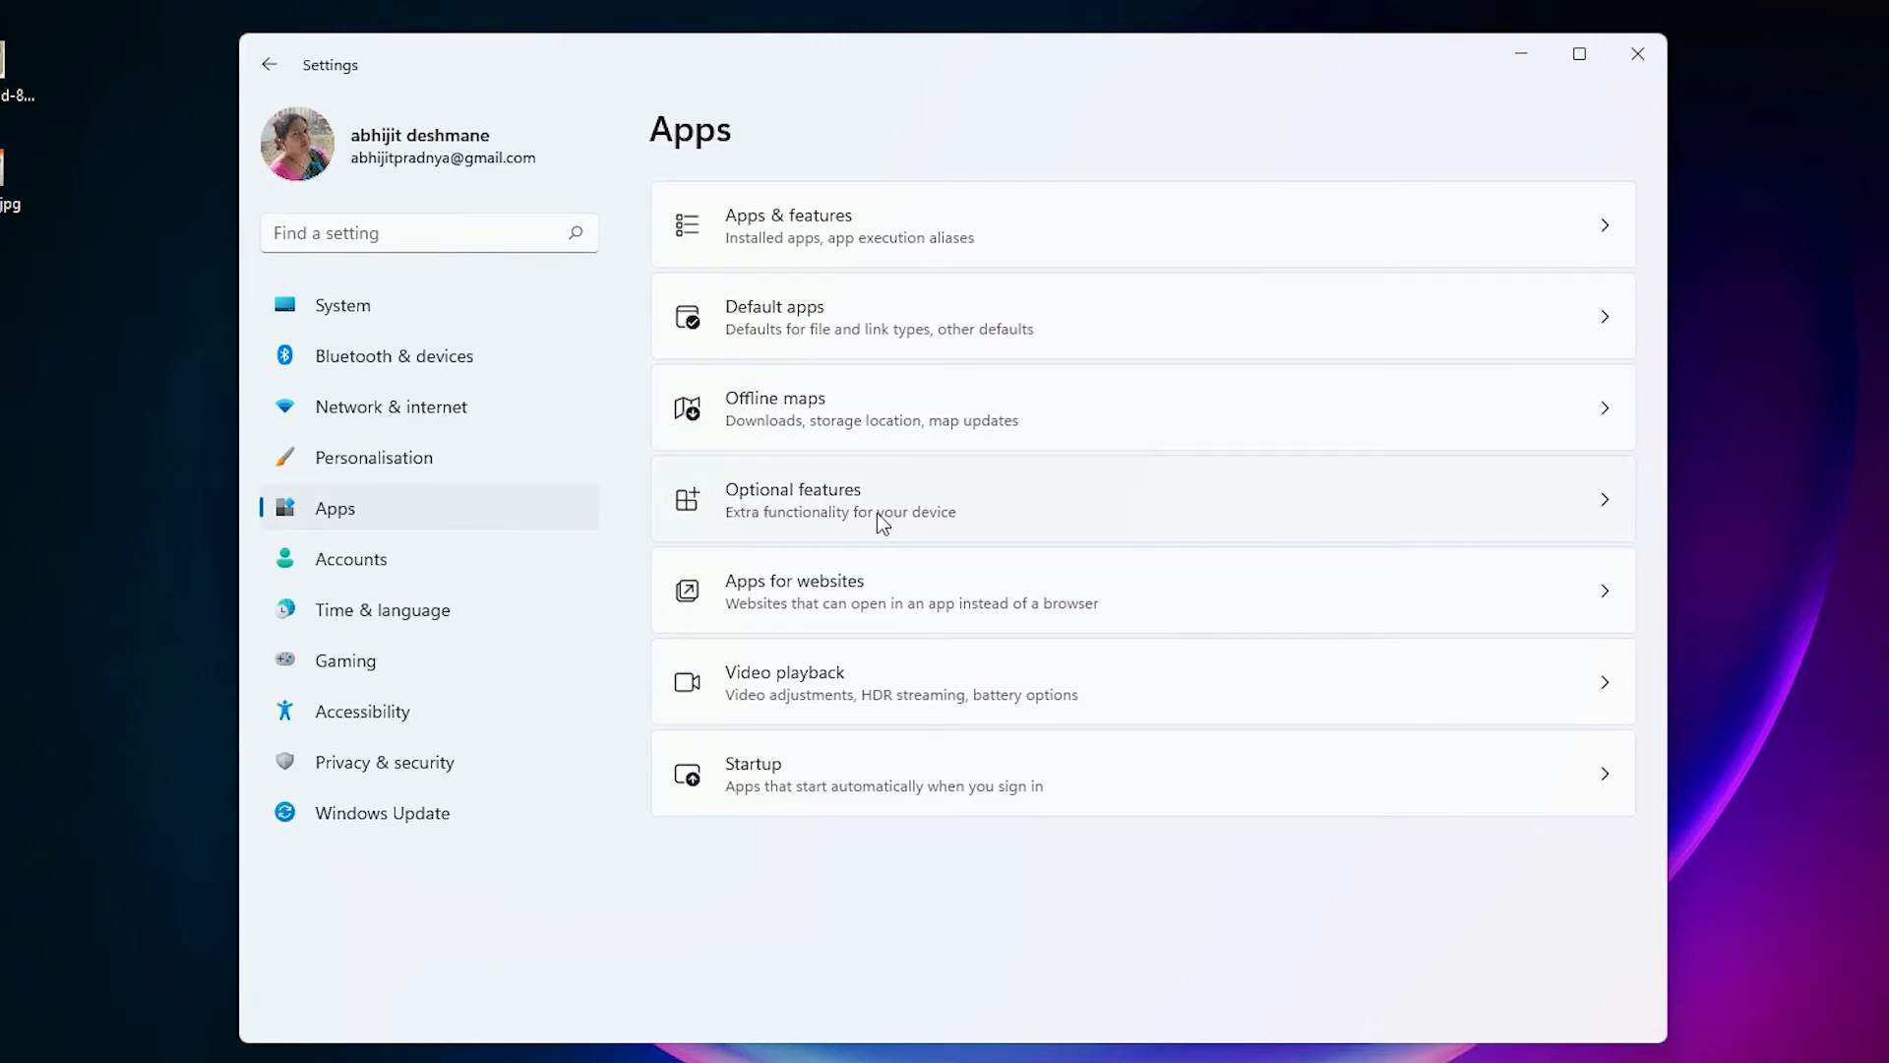
# Find Wireless Display (5.60 MB) in the installed Optional features list.
pyautogui.click(791, 499)
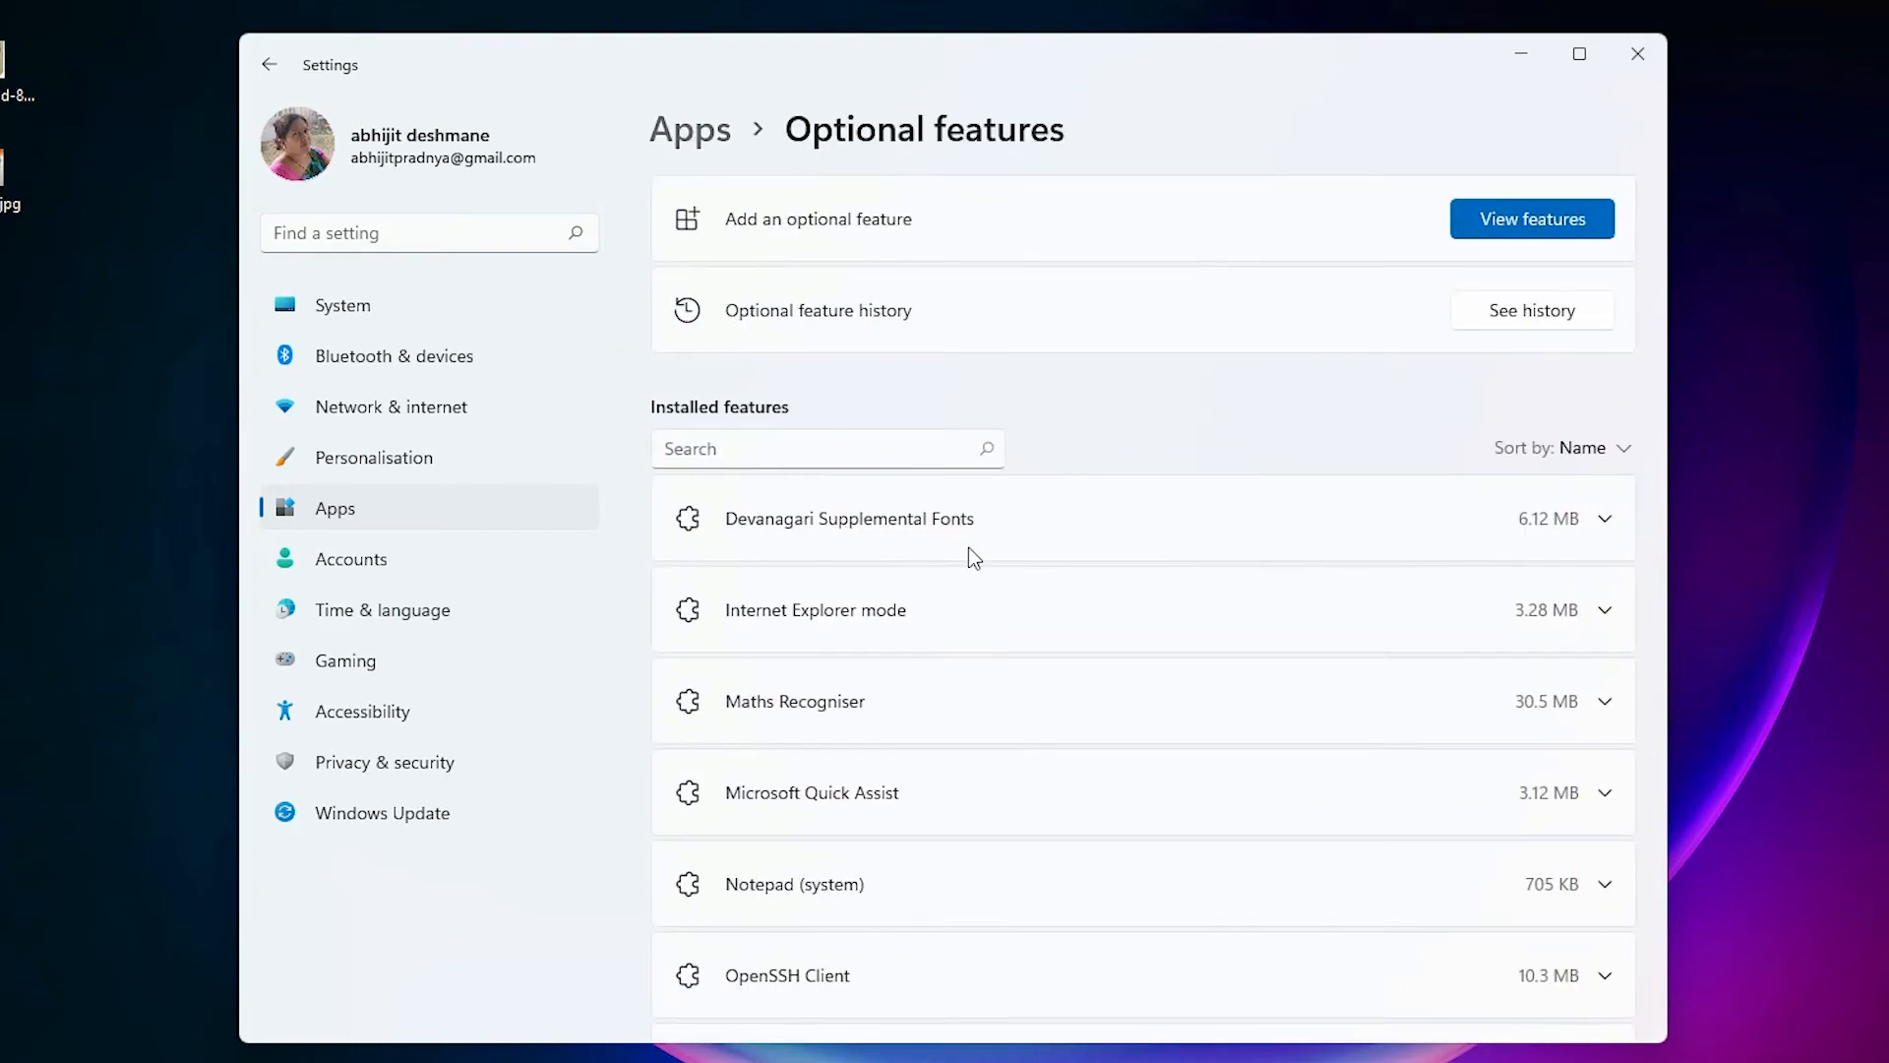
pyautogui.moveTo(921, 322)
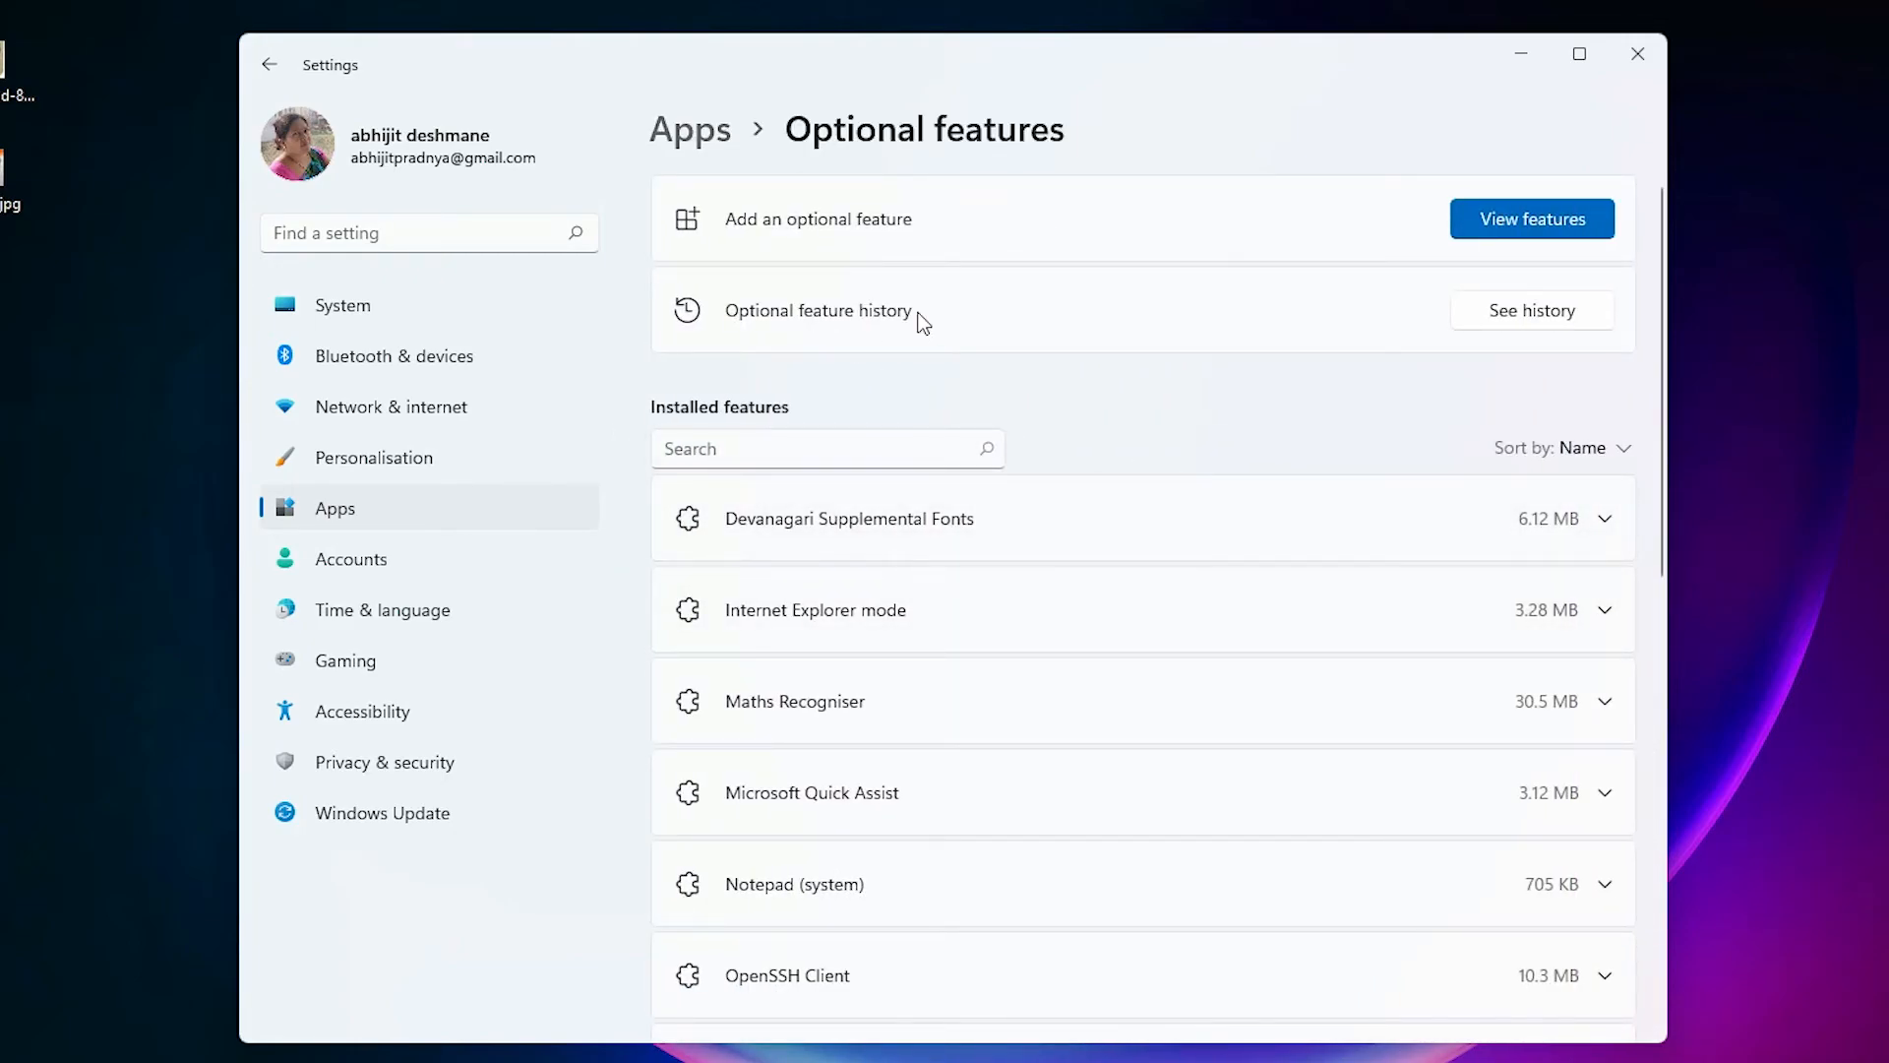
pyautogui.scroll(-3)
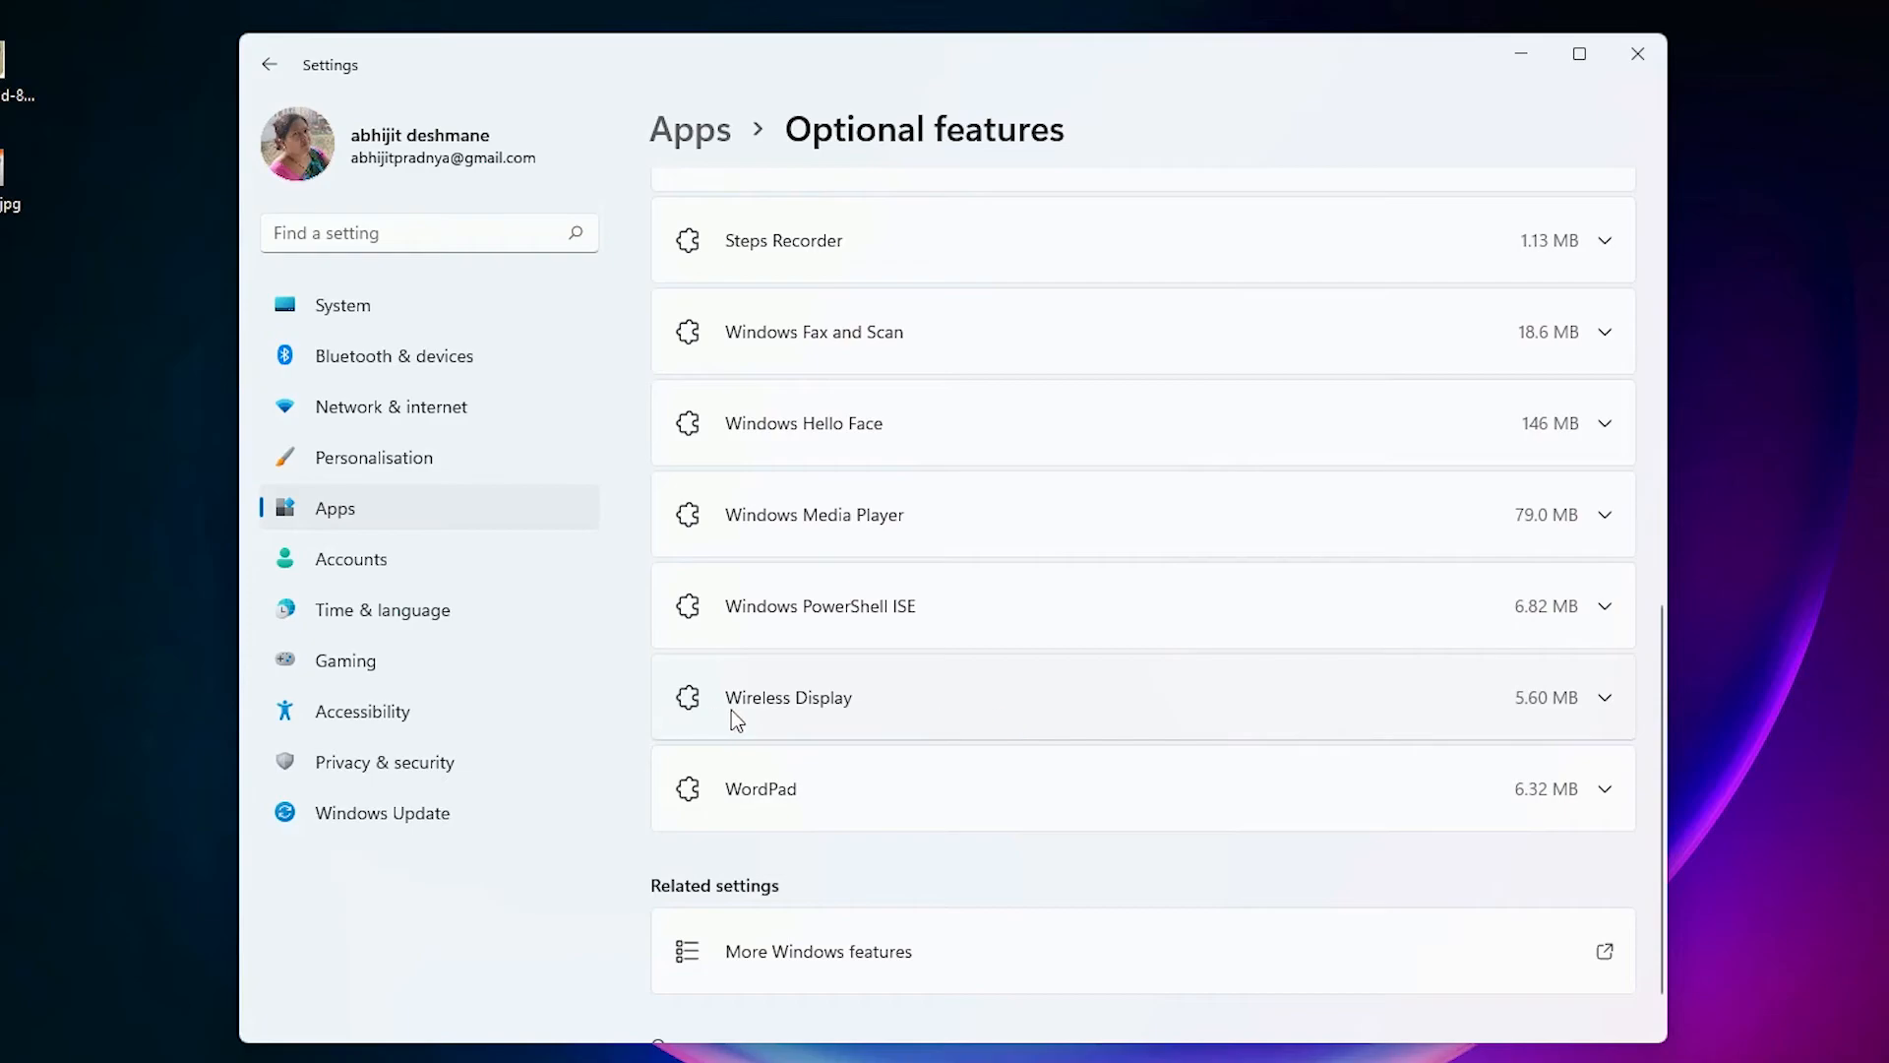
pyautogui.moveTo(899, 715)
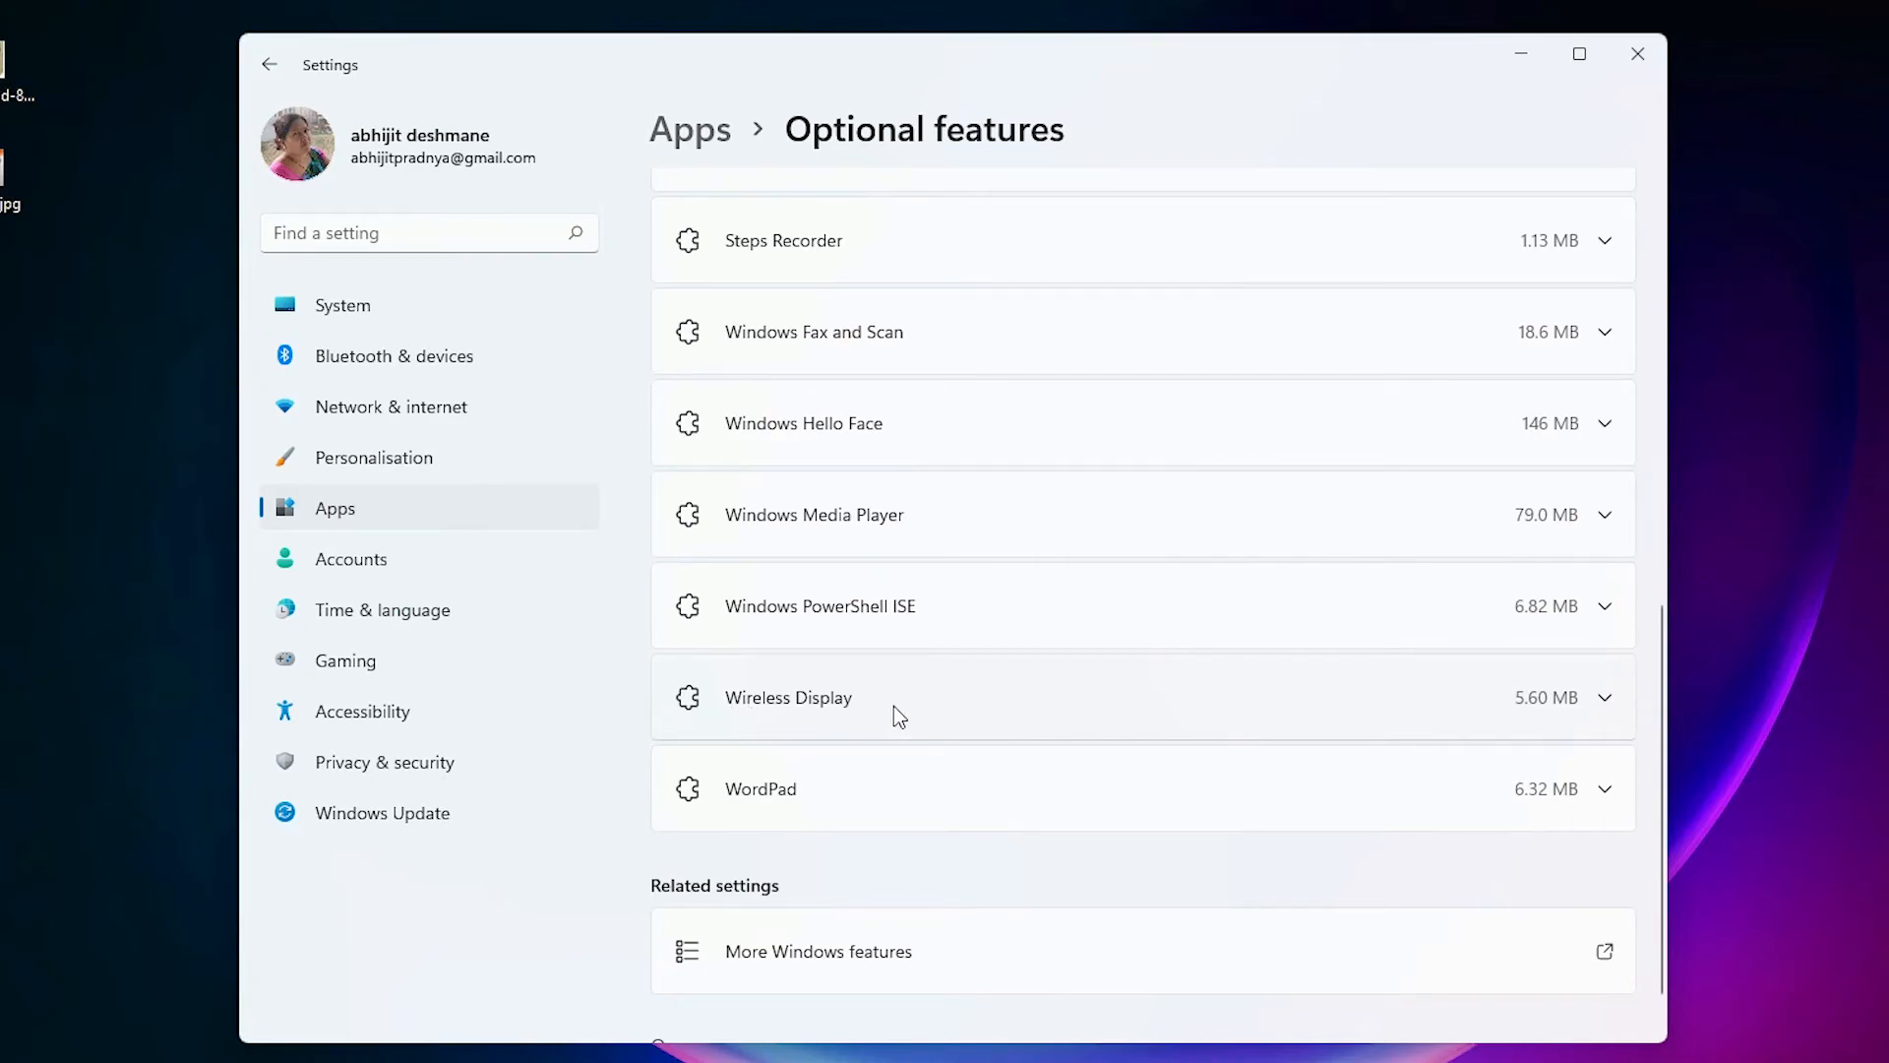